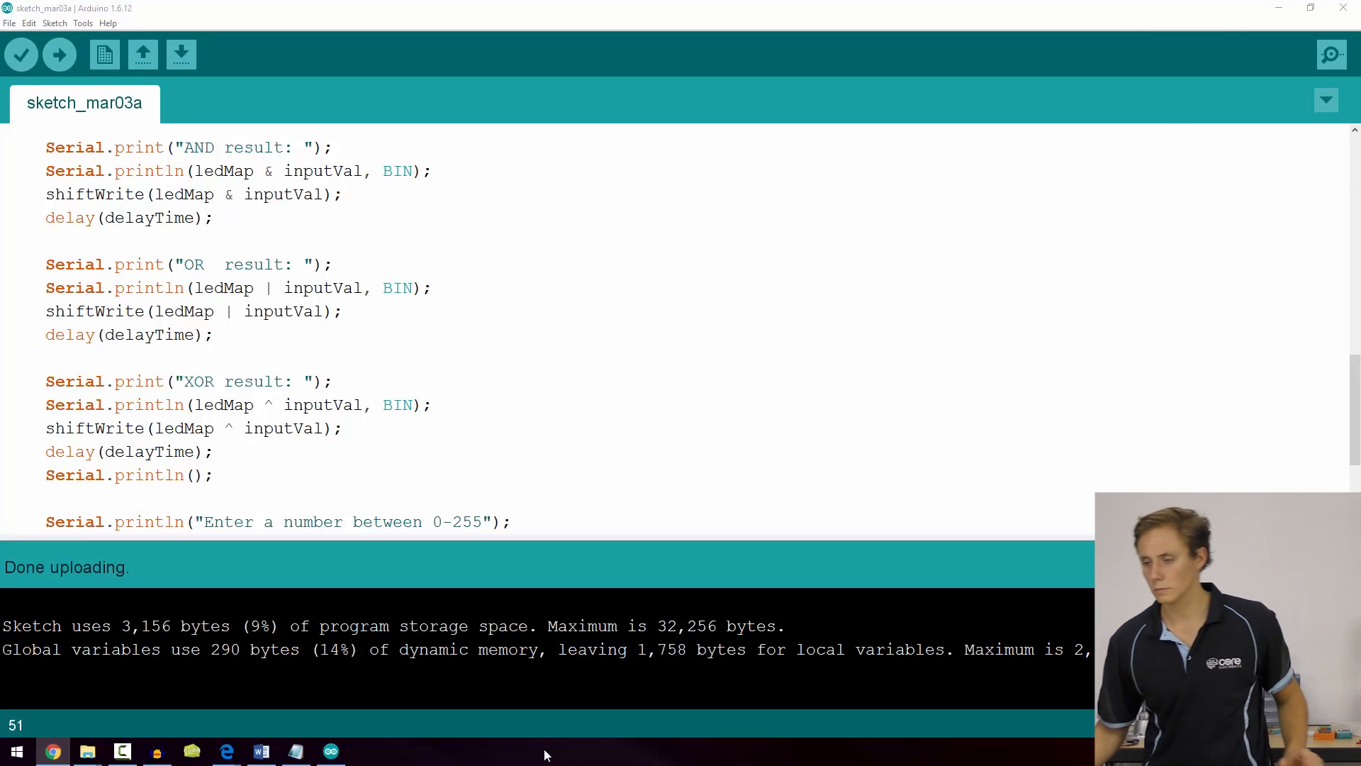
Step: Walk through the ledMap 0b prefix and the 0x00 value passed to shiftWrite in the sketch
scroll("up", 3)
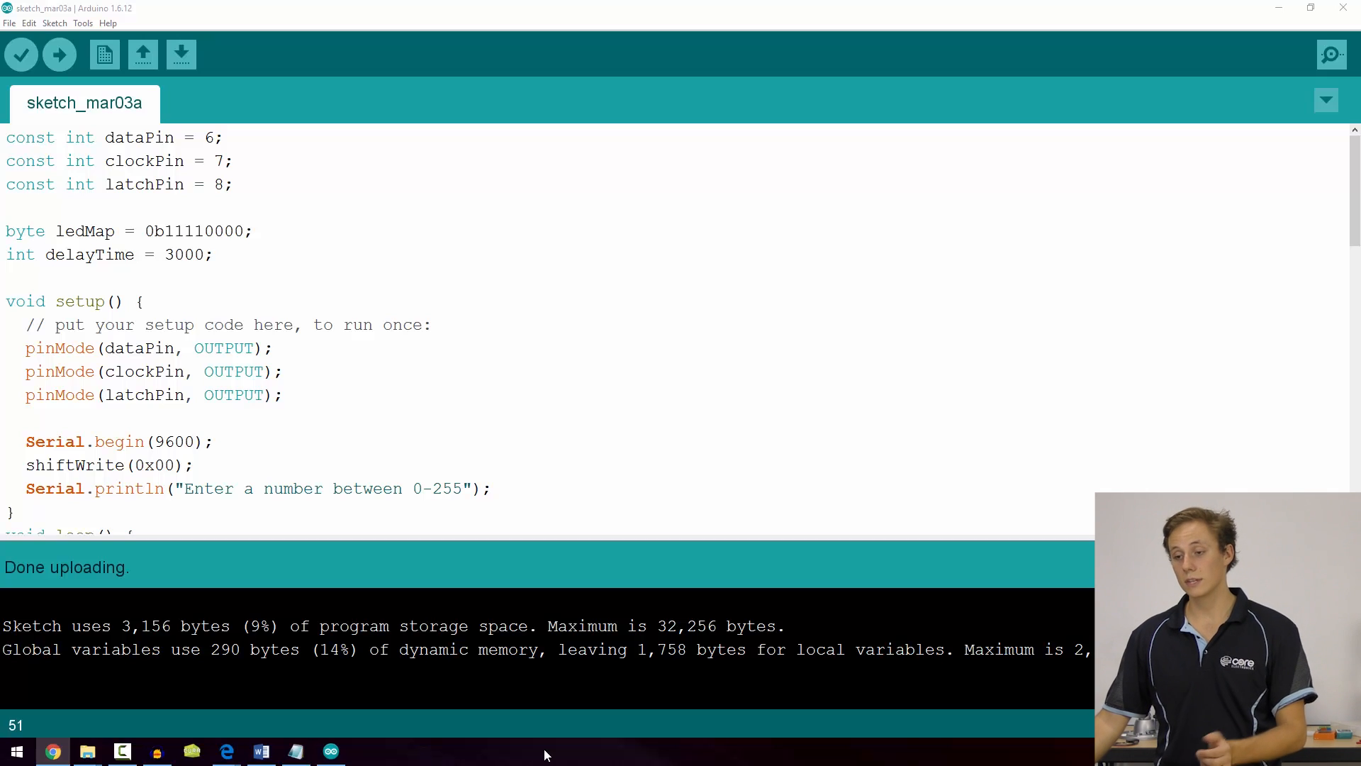
double_click(223, 231)
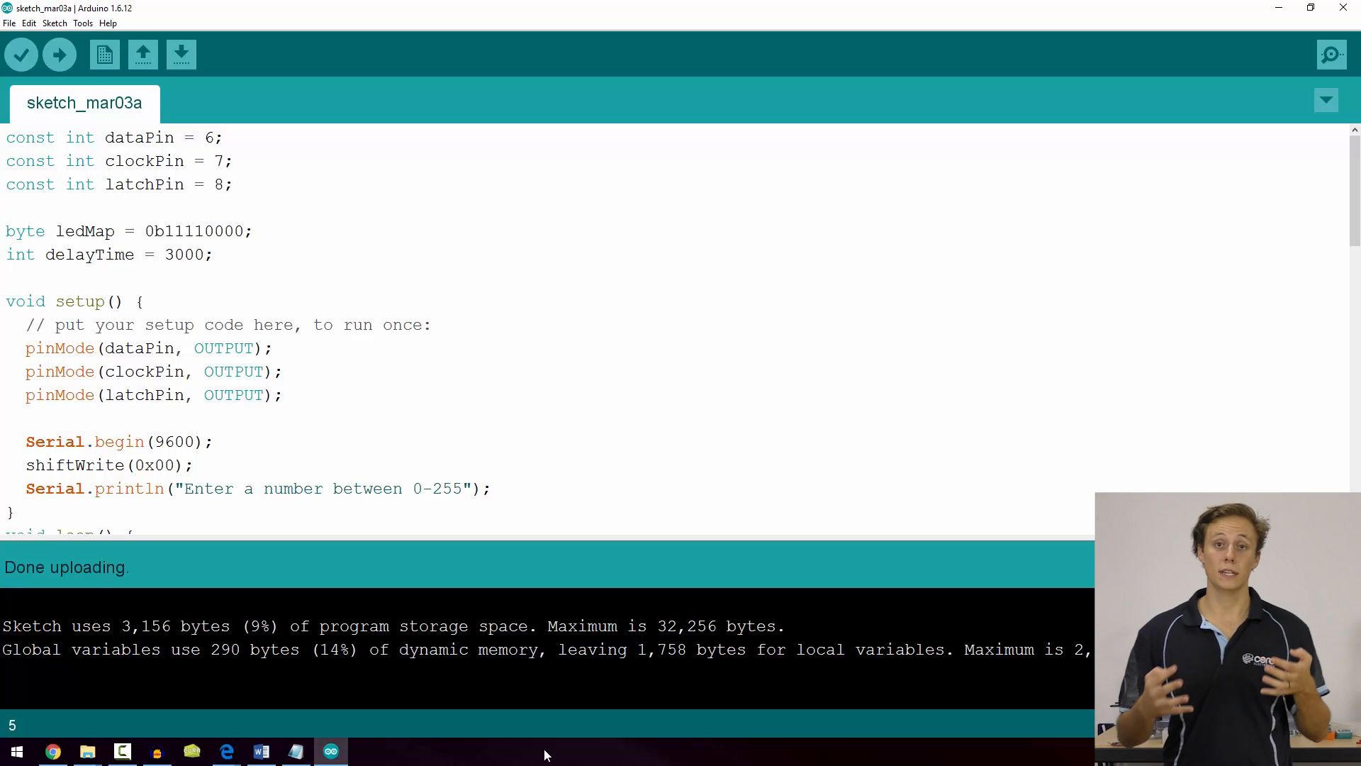
left_click(253, 231)
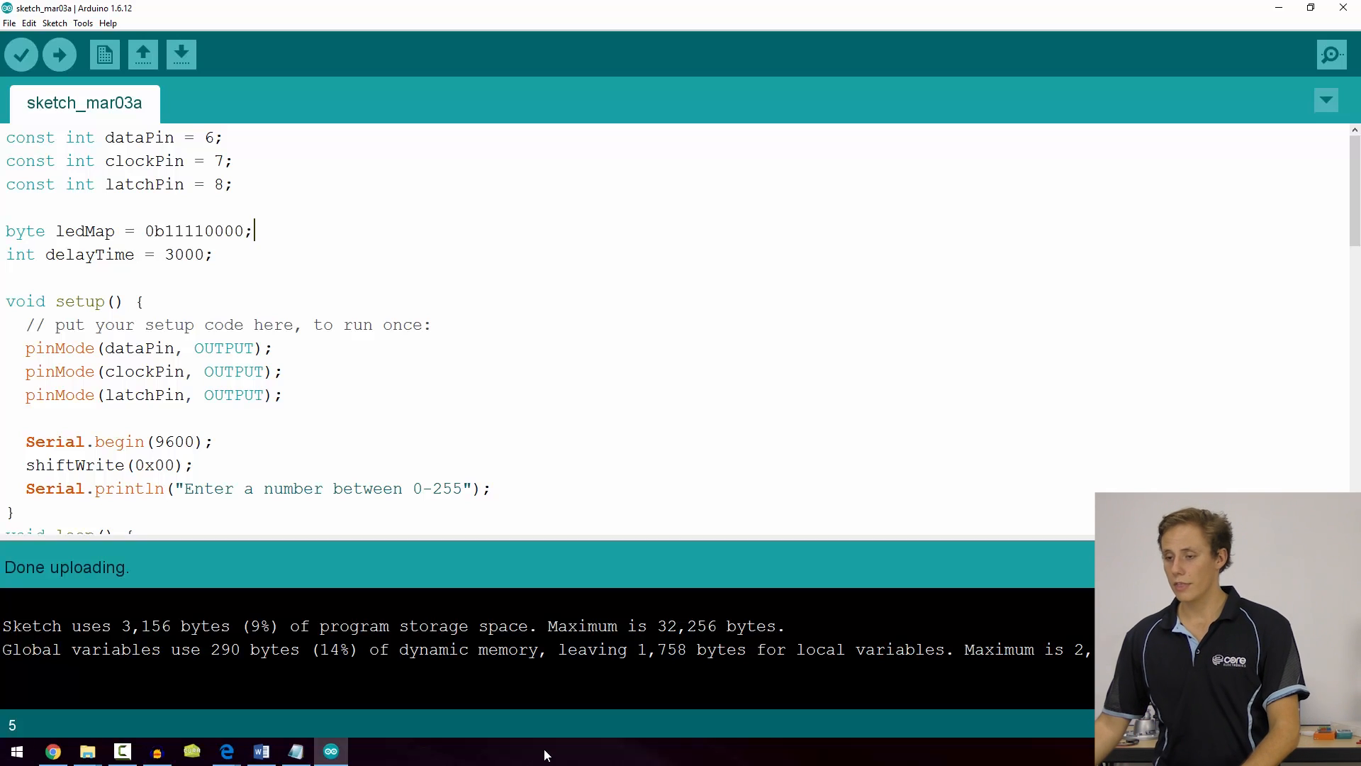
left_click(153, 231)
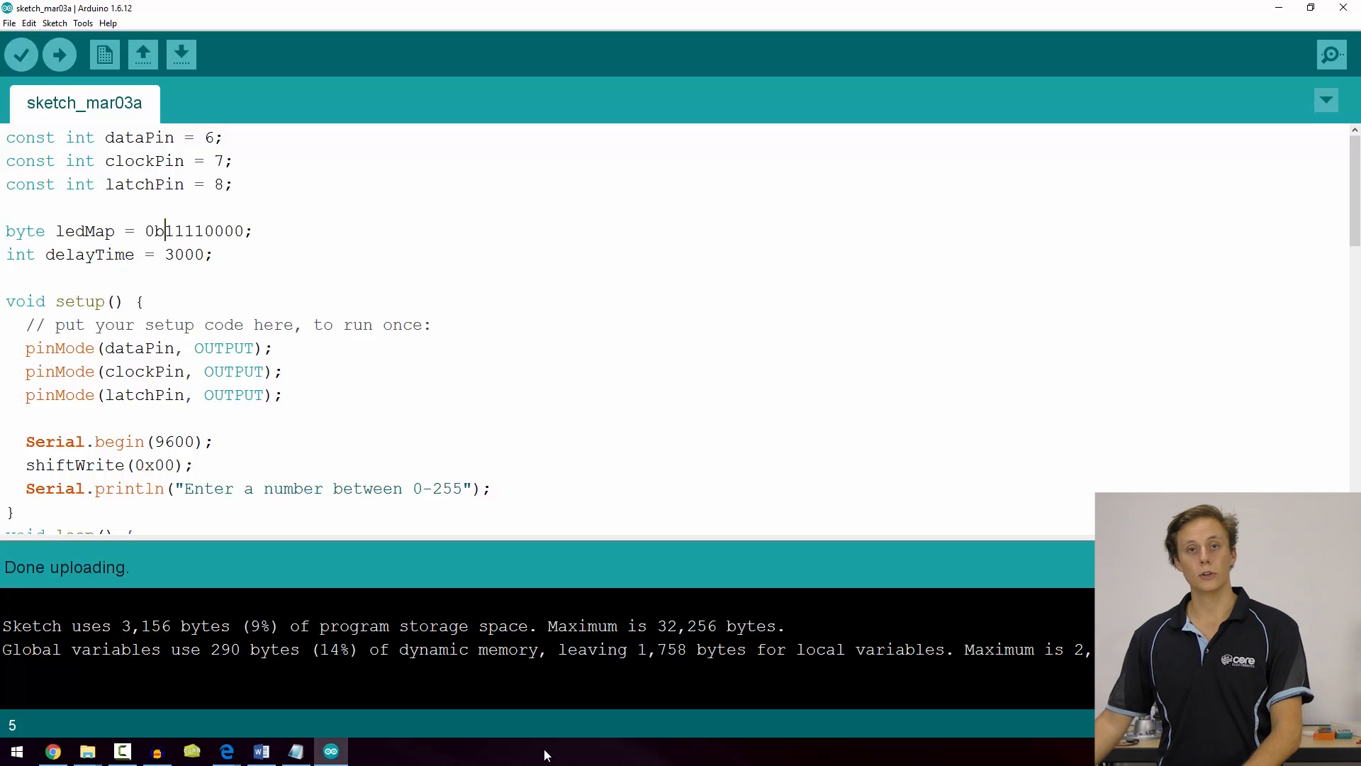
type("x")
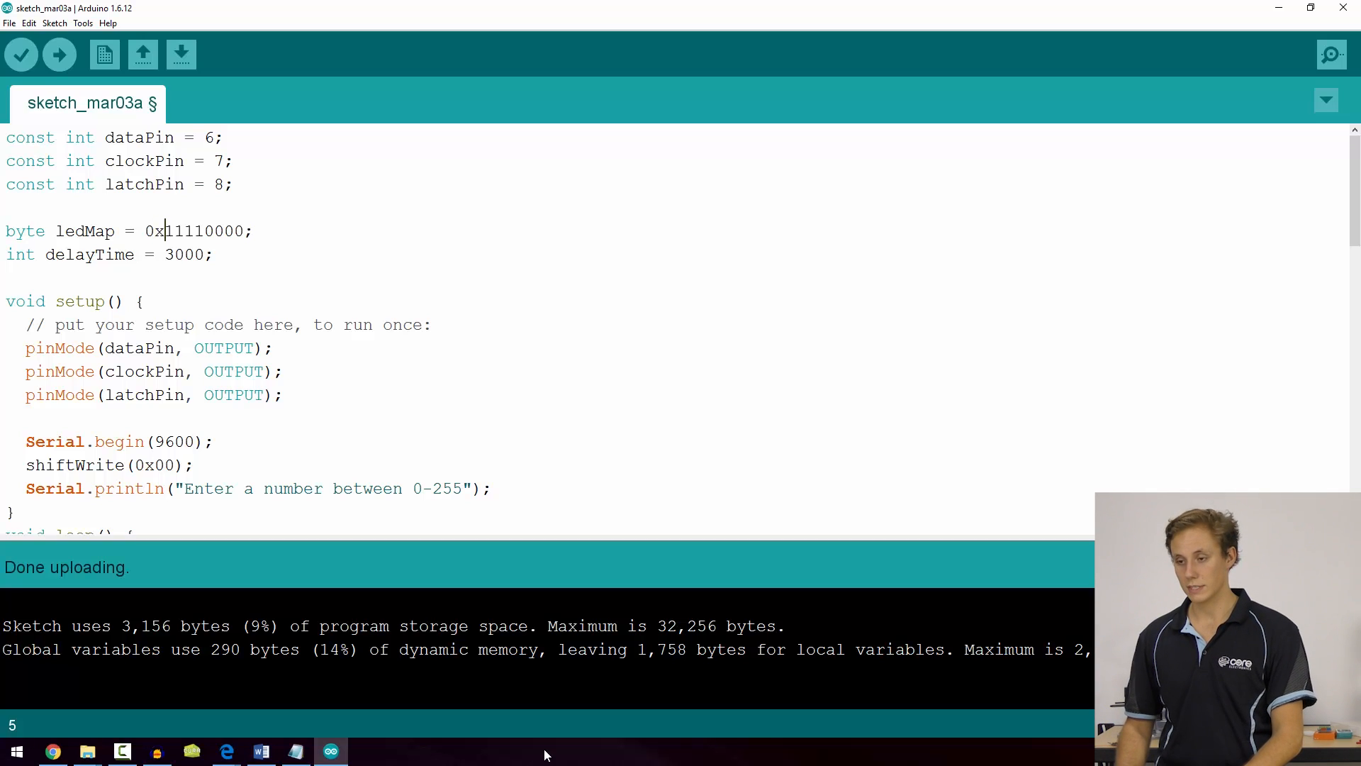
type("b")
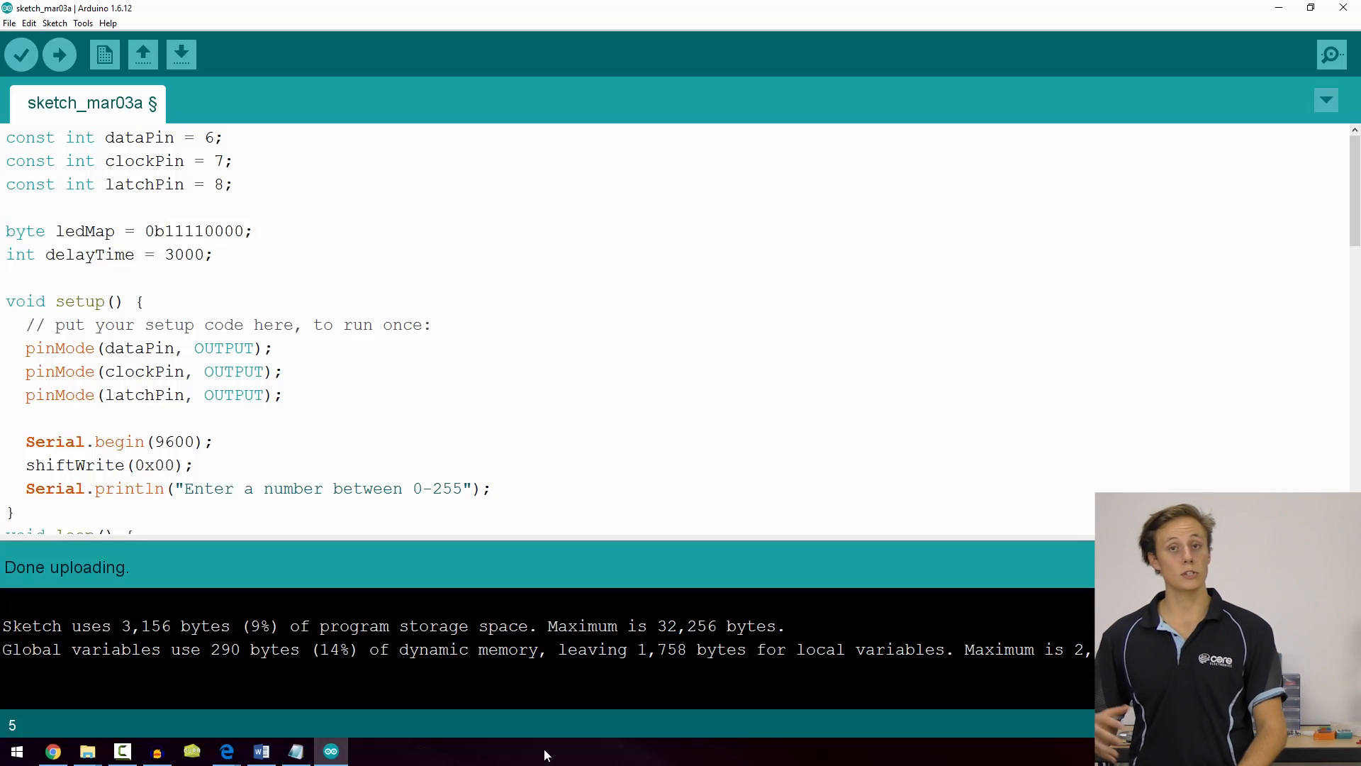
scroll("down", 3)
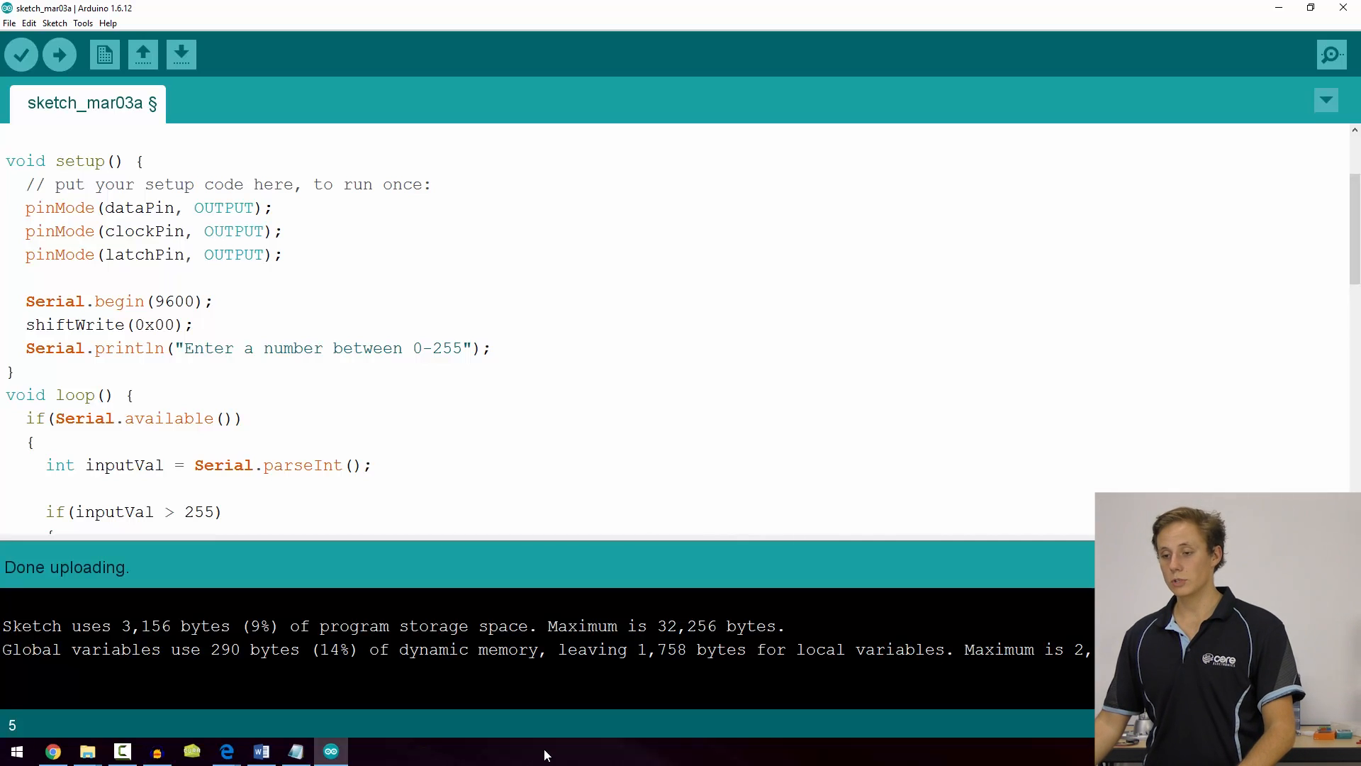
double_click(153, 323)
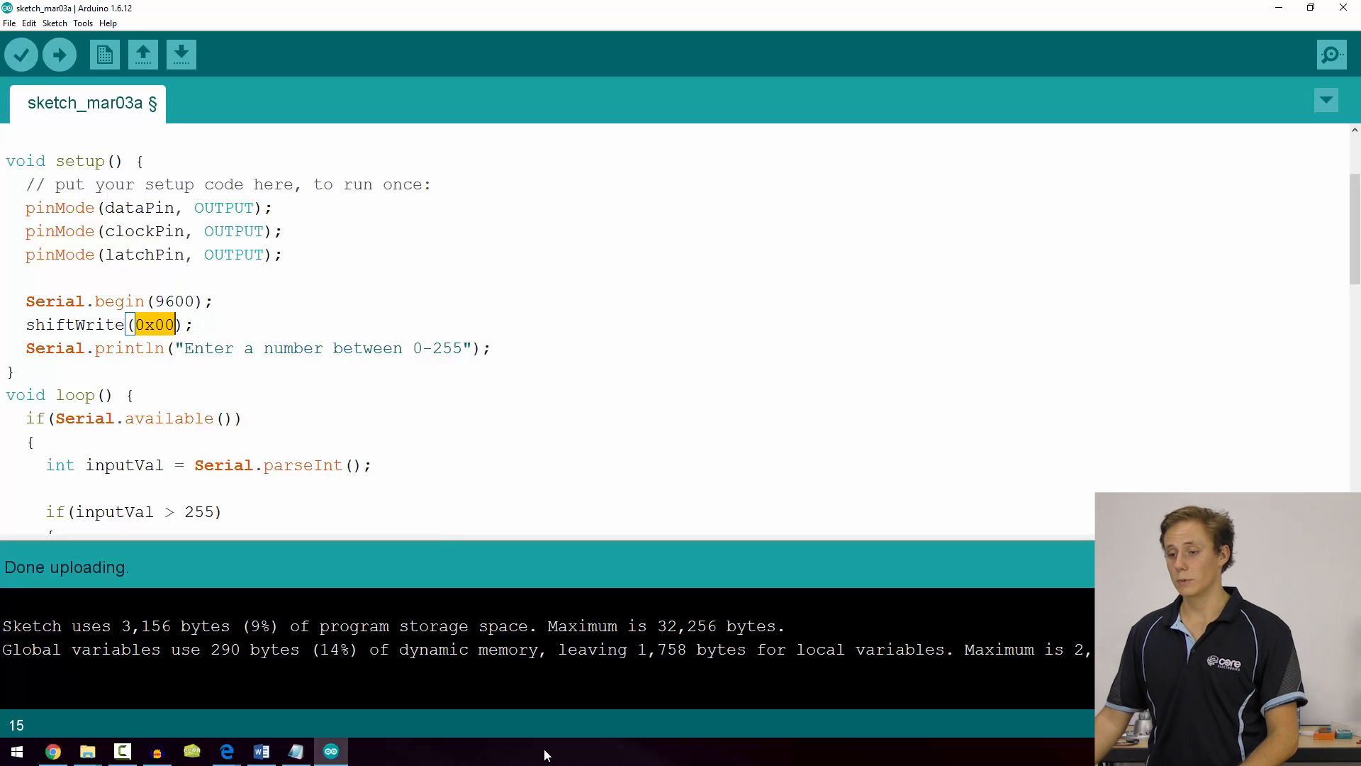
left_click(173, 324)
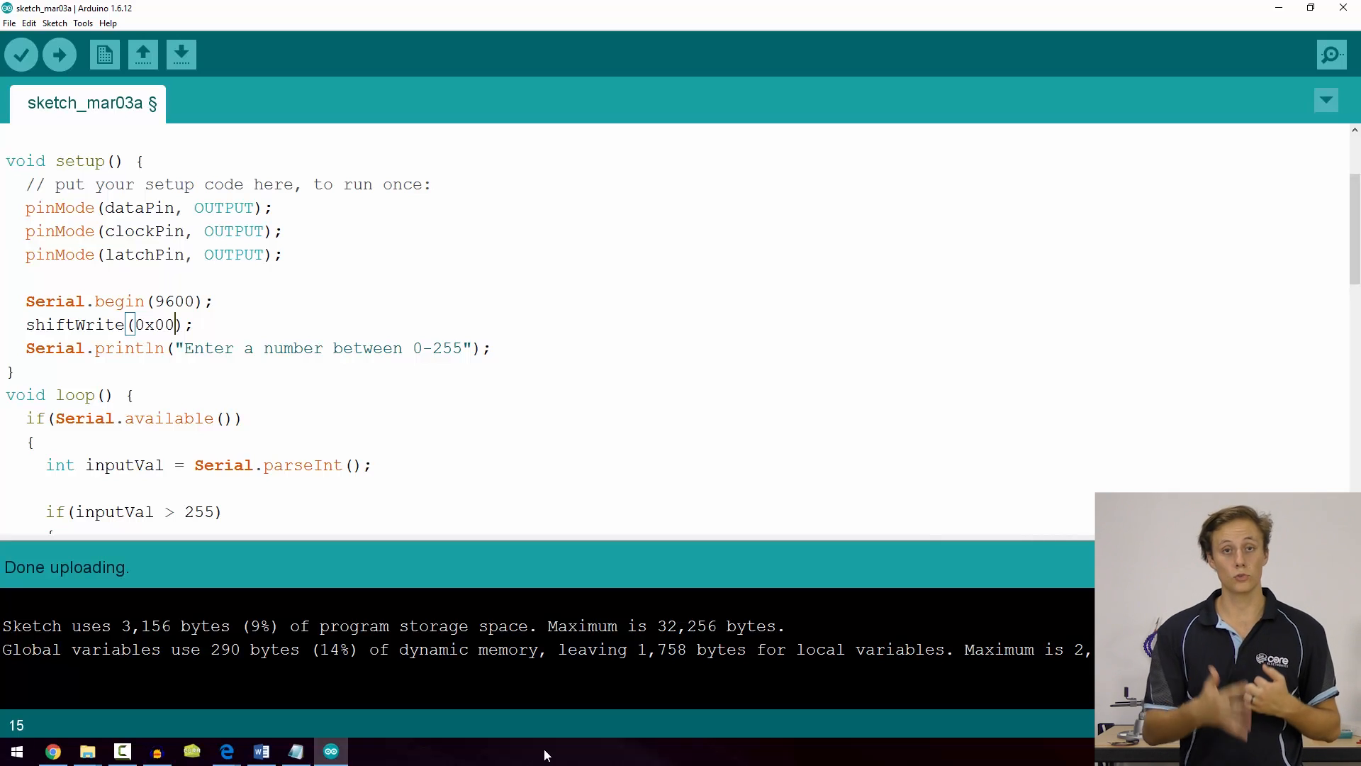
Step: Review the BIN print argument and the MSBFIRST argument in shiftOut further down the sketch
scroll("down", 3)
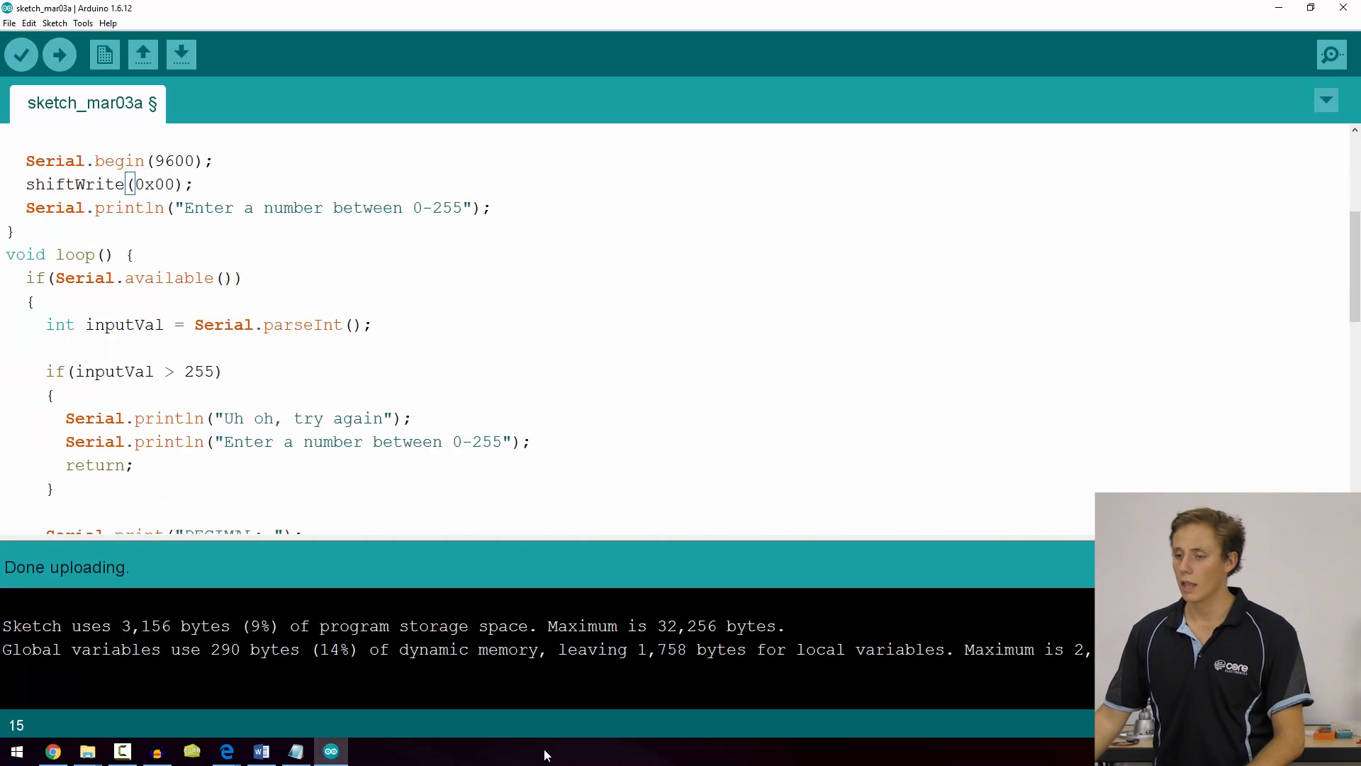
scroll("down", 3)
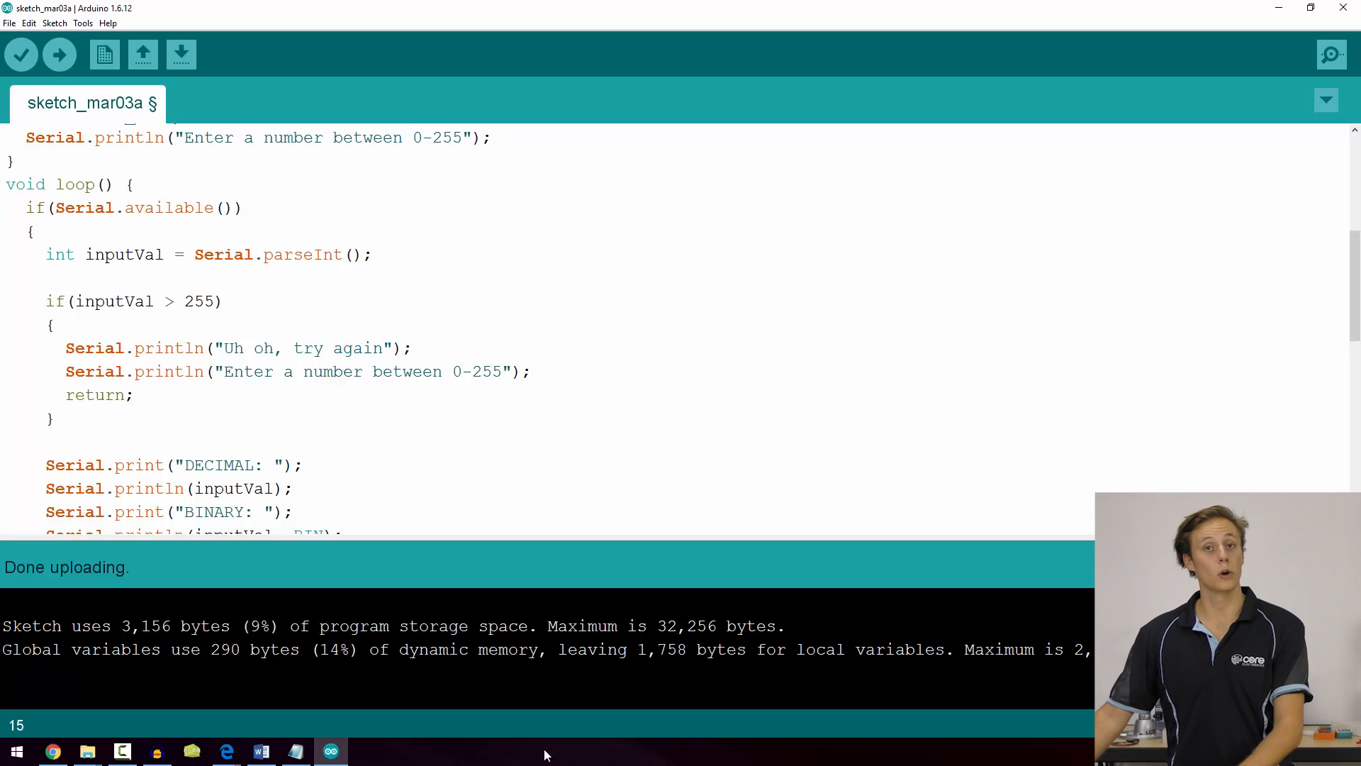
scroll("up", 3)
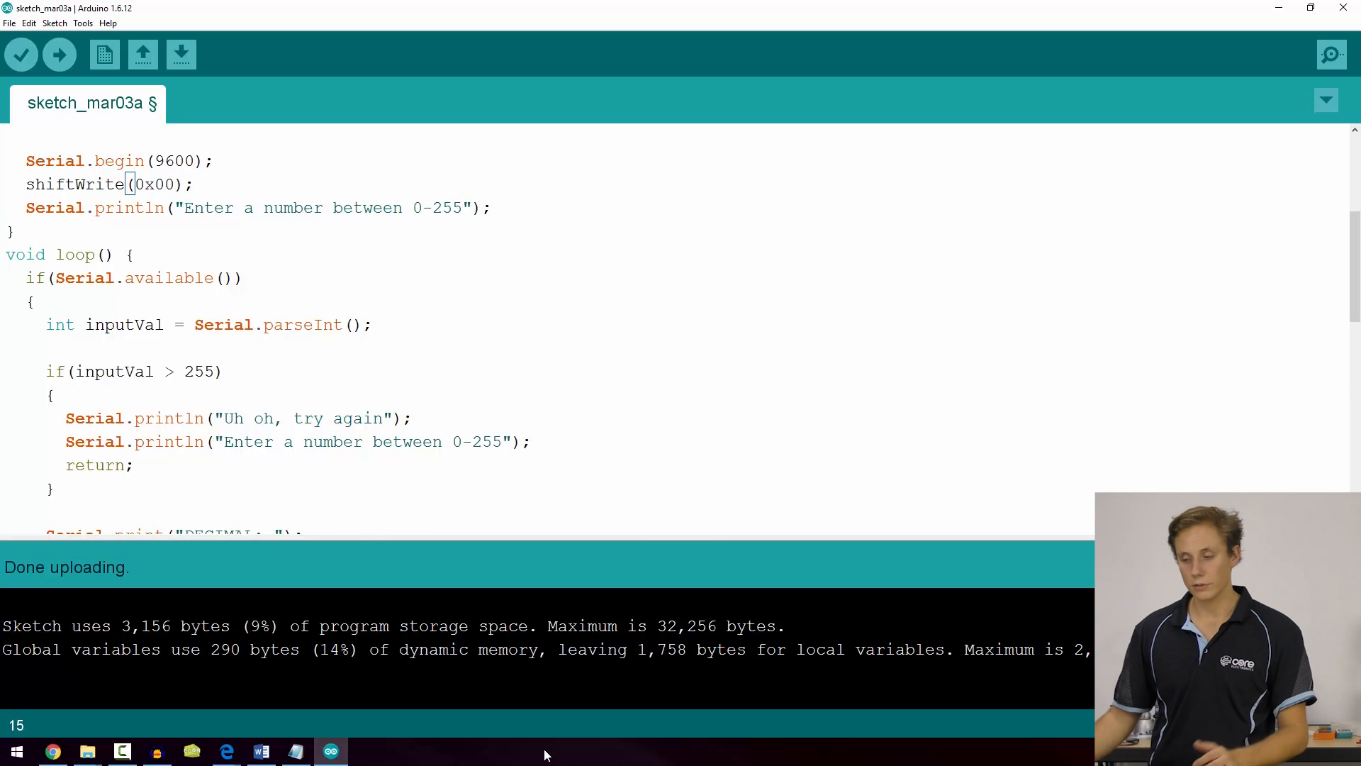
scroll("down", 3)
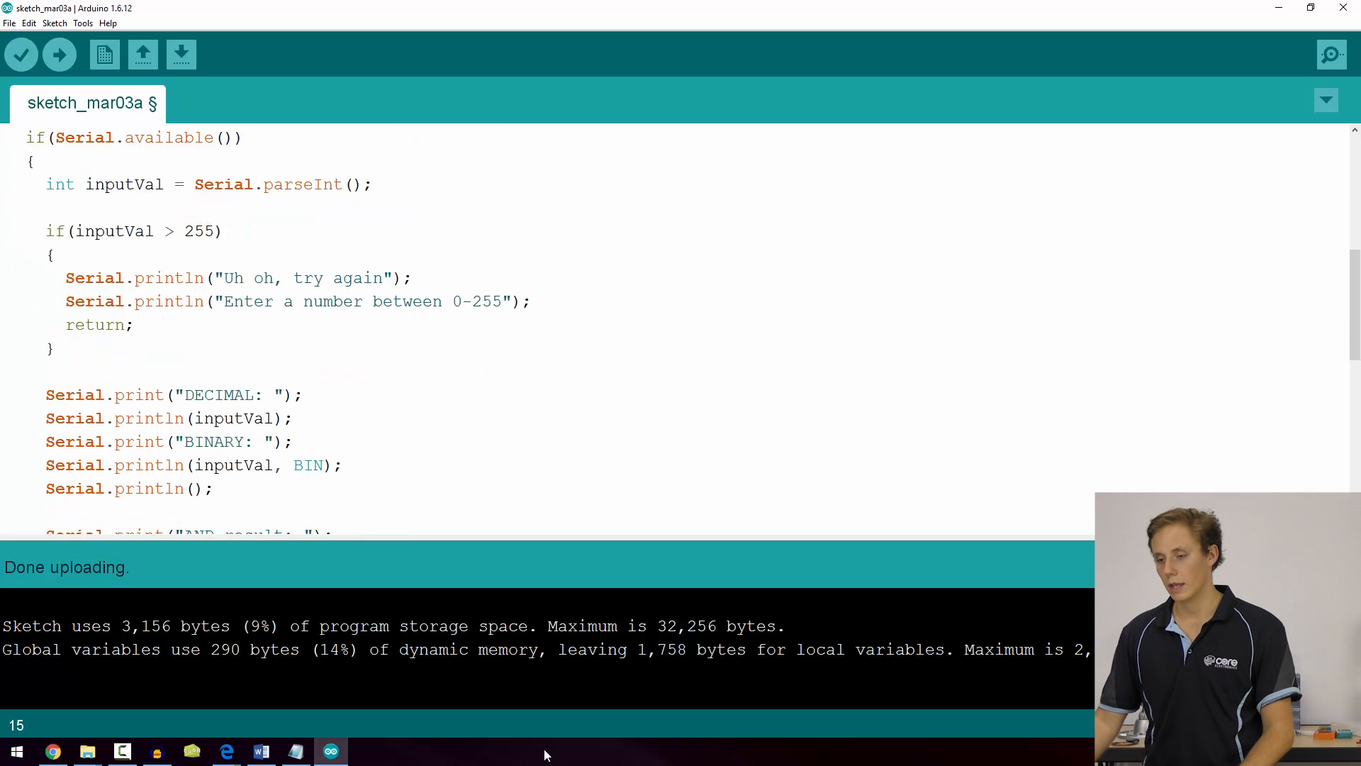
scroll("down", 3)
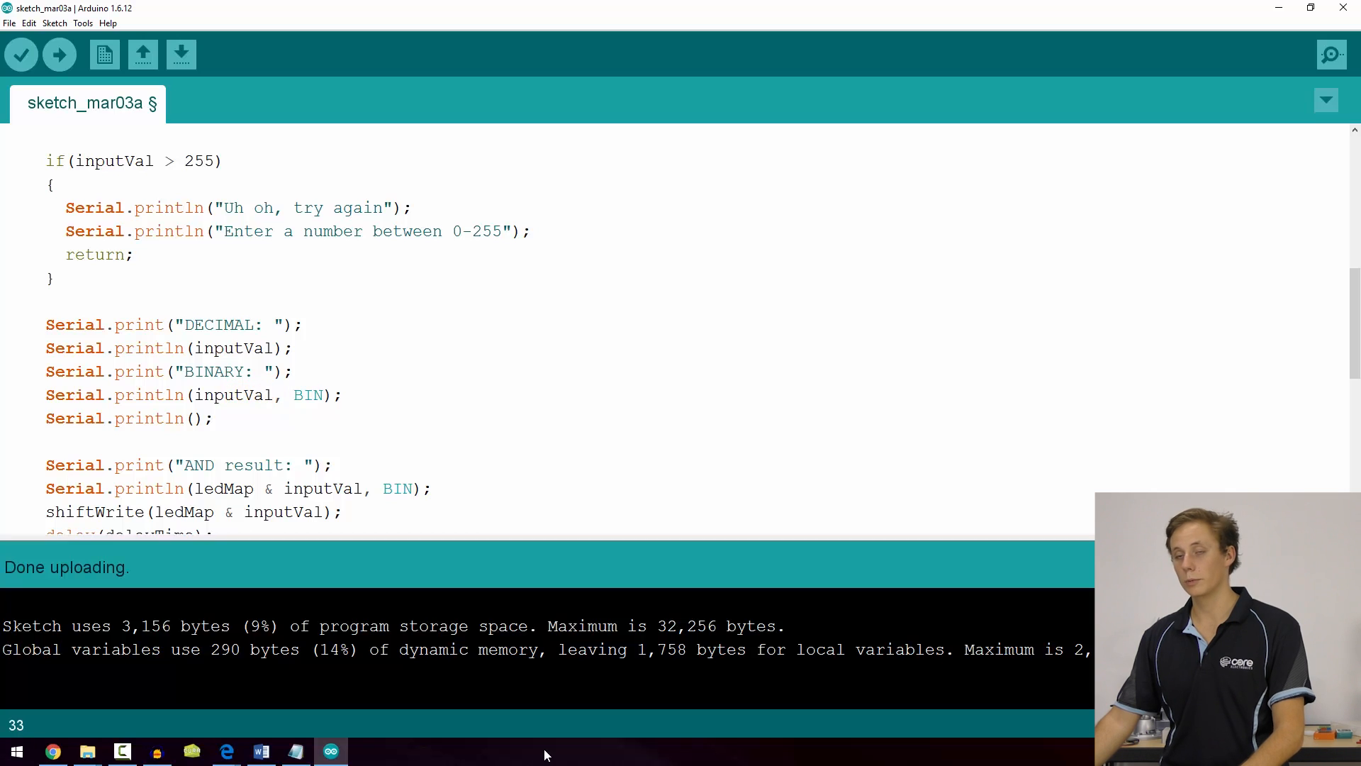
left_click(294, 396)
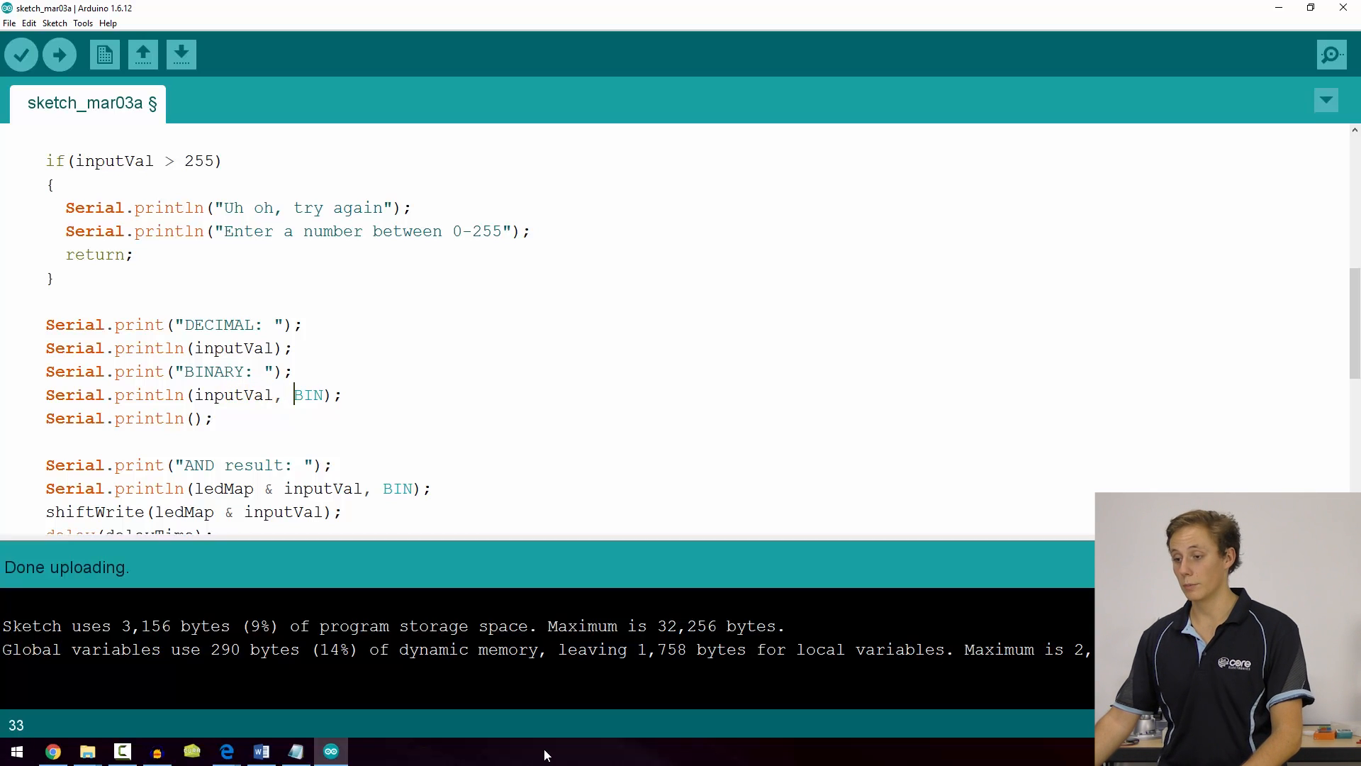
double_click(309, 394)
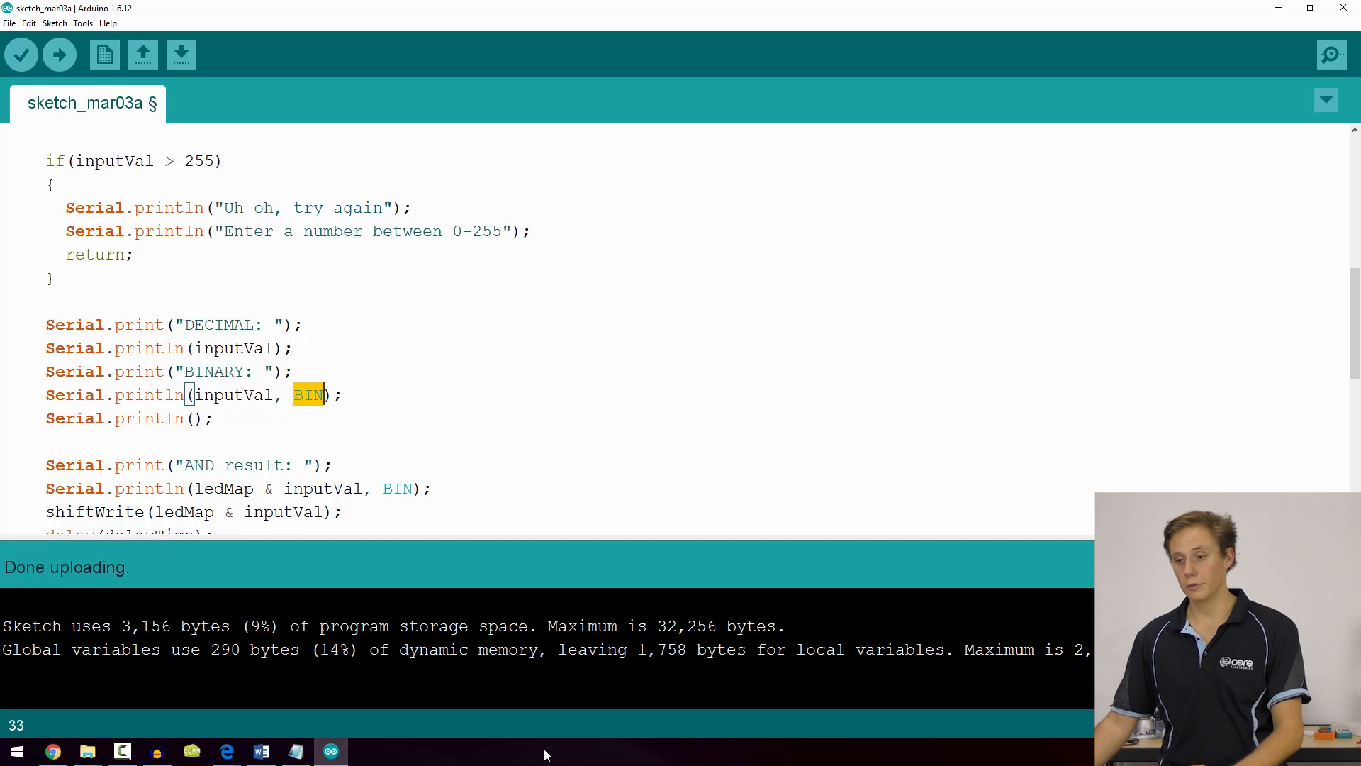
scroll("down", 3)
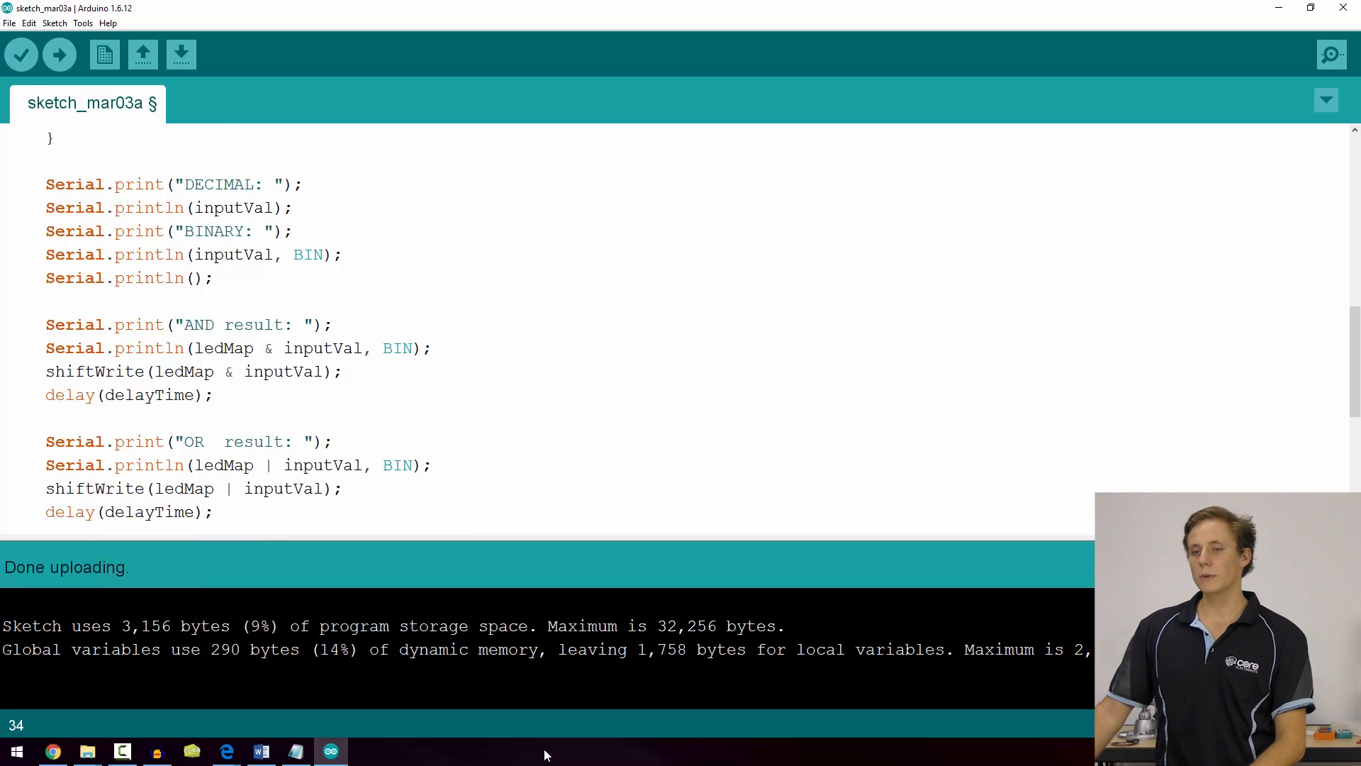
scroll("down", 3)
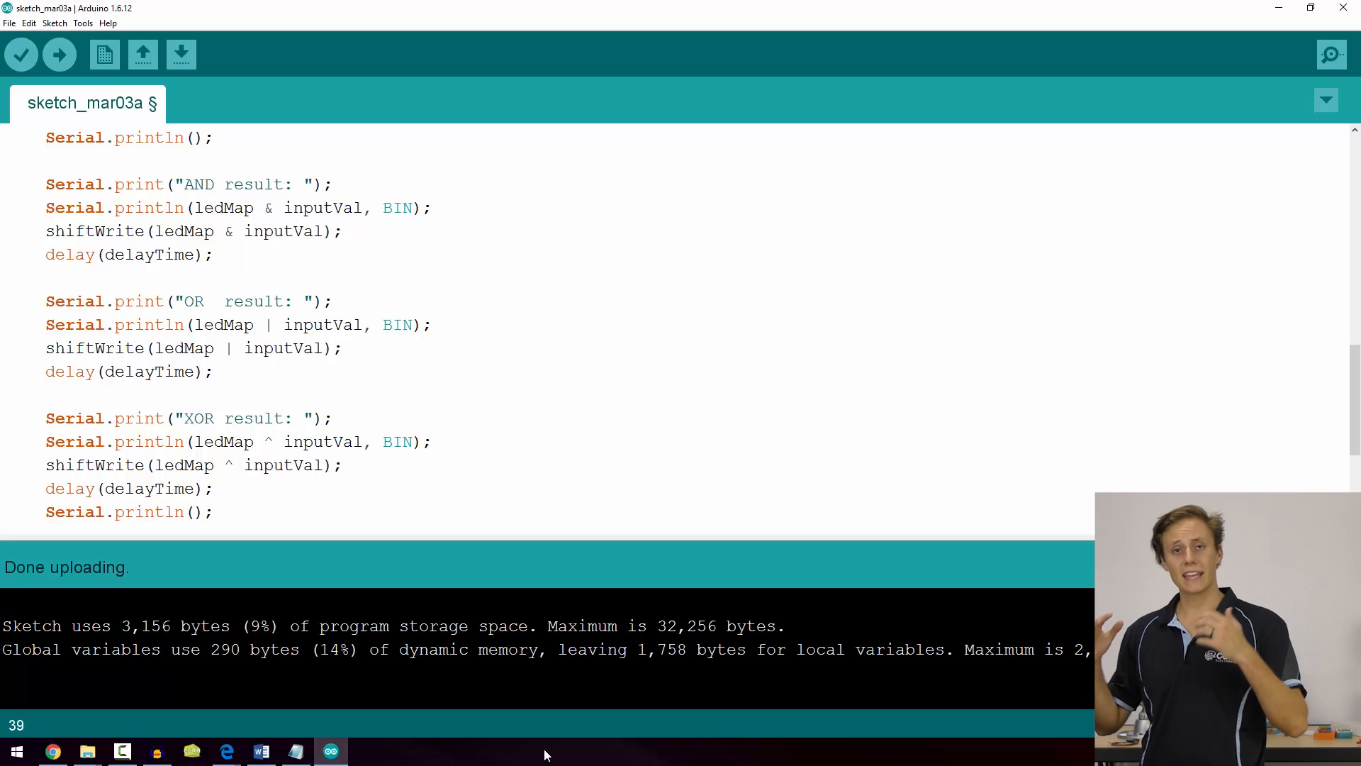
scroll("up", 3)
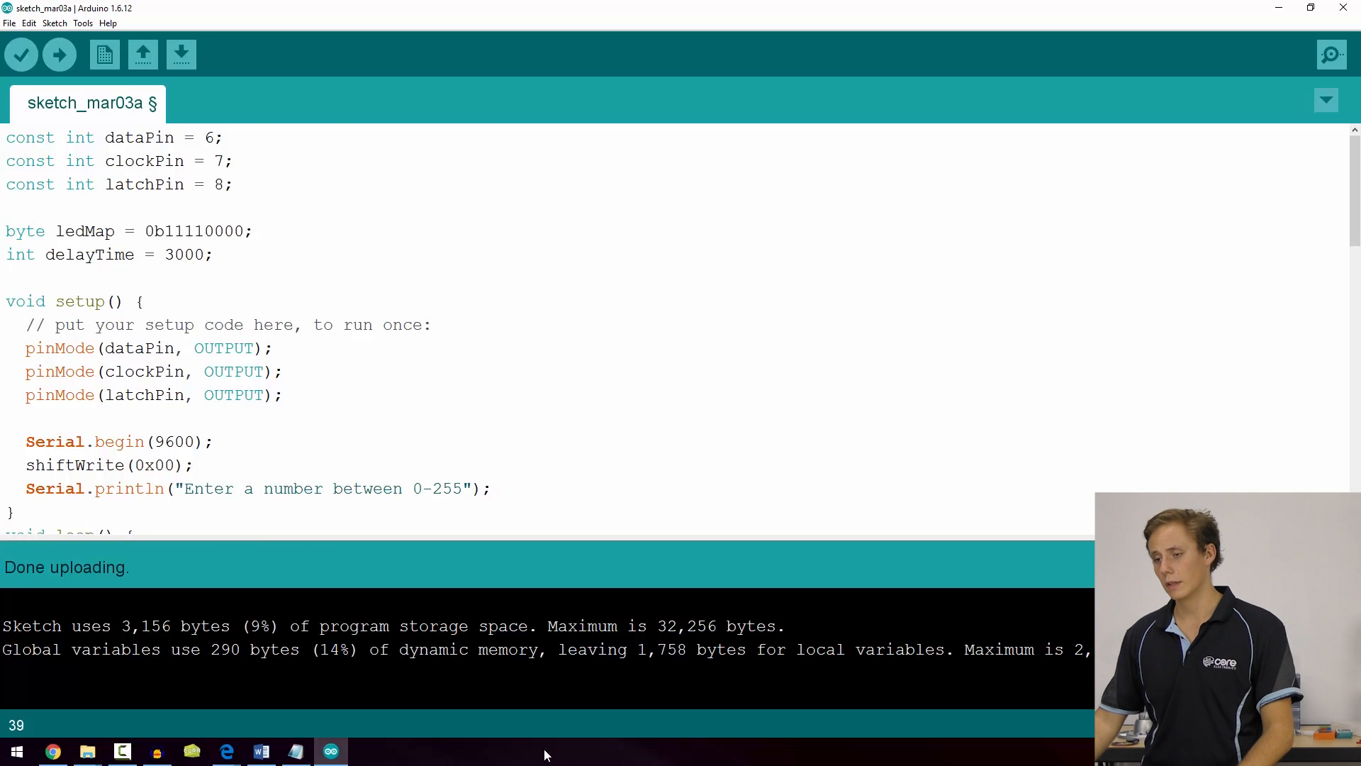
scroll("down", 3)
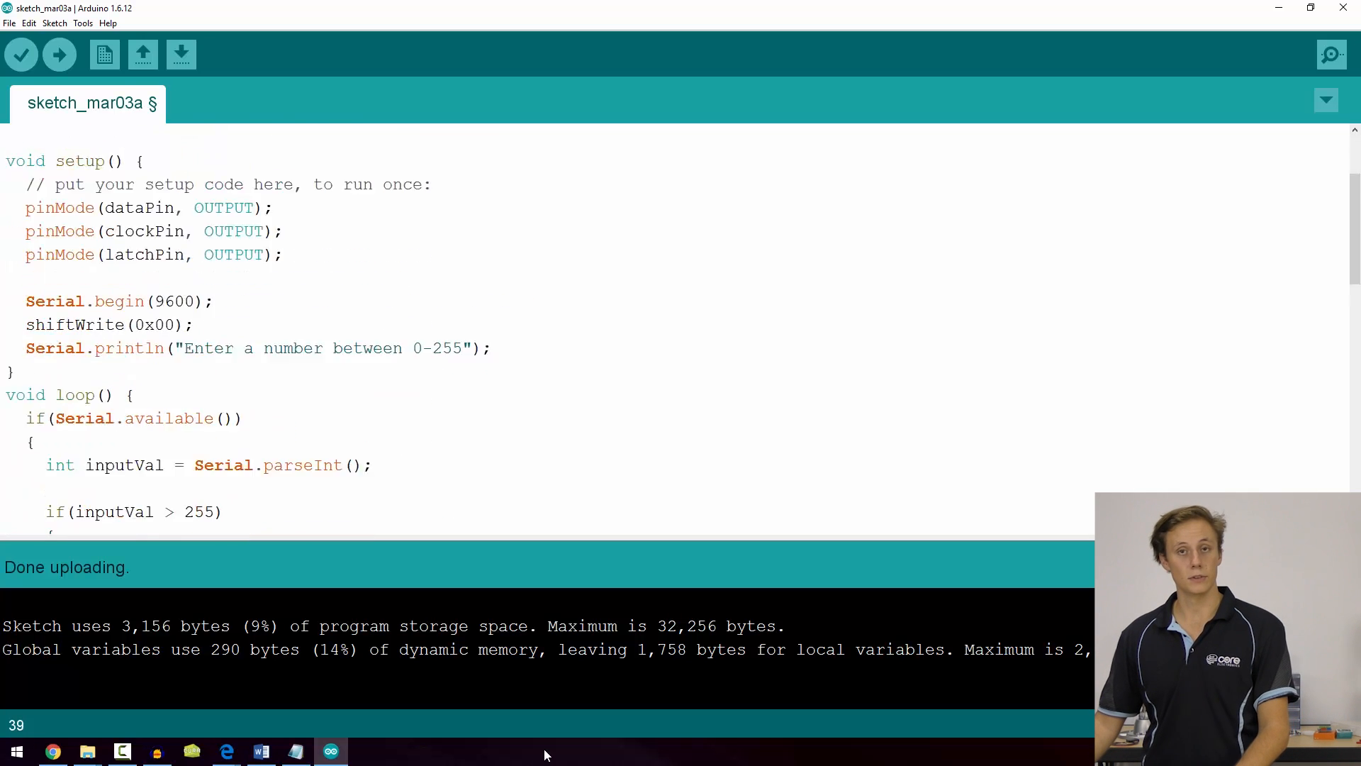
scroll("down", 3)
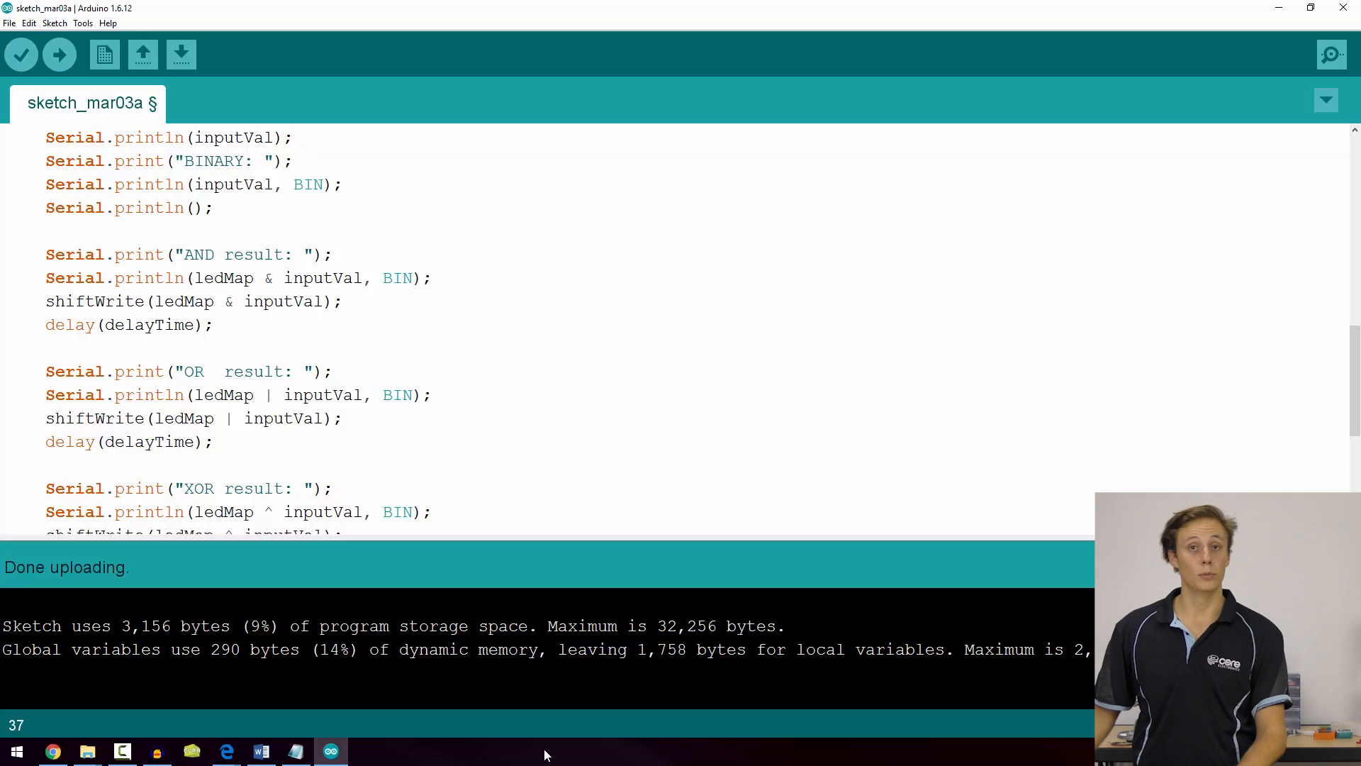
scroll("down", 3)
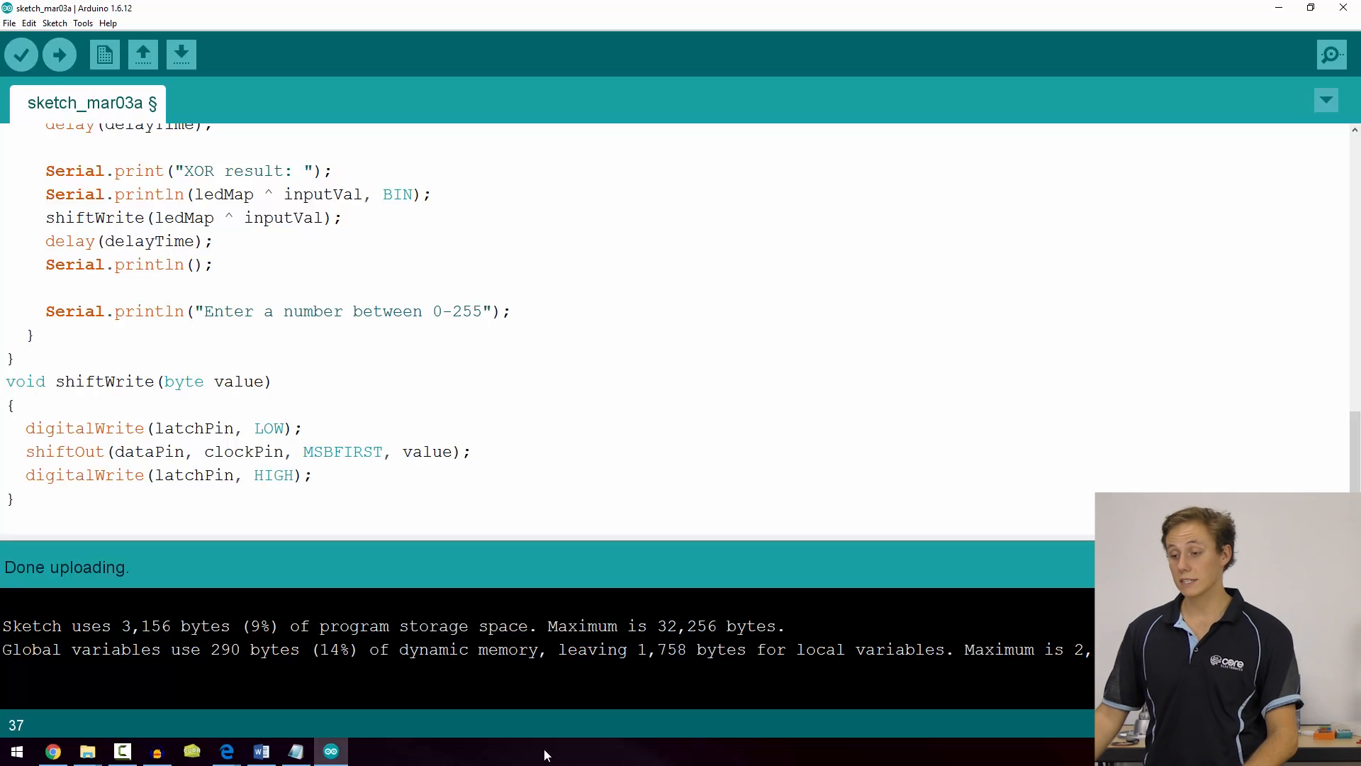
left_click(257, 451)
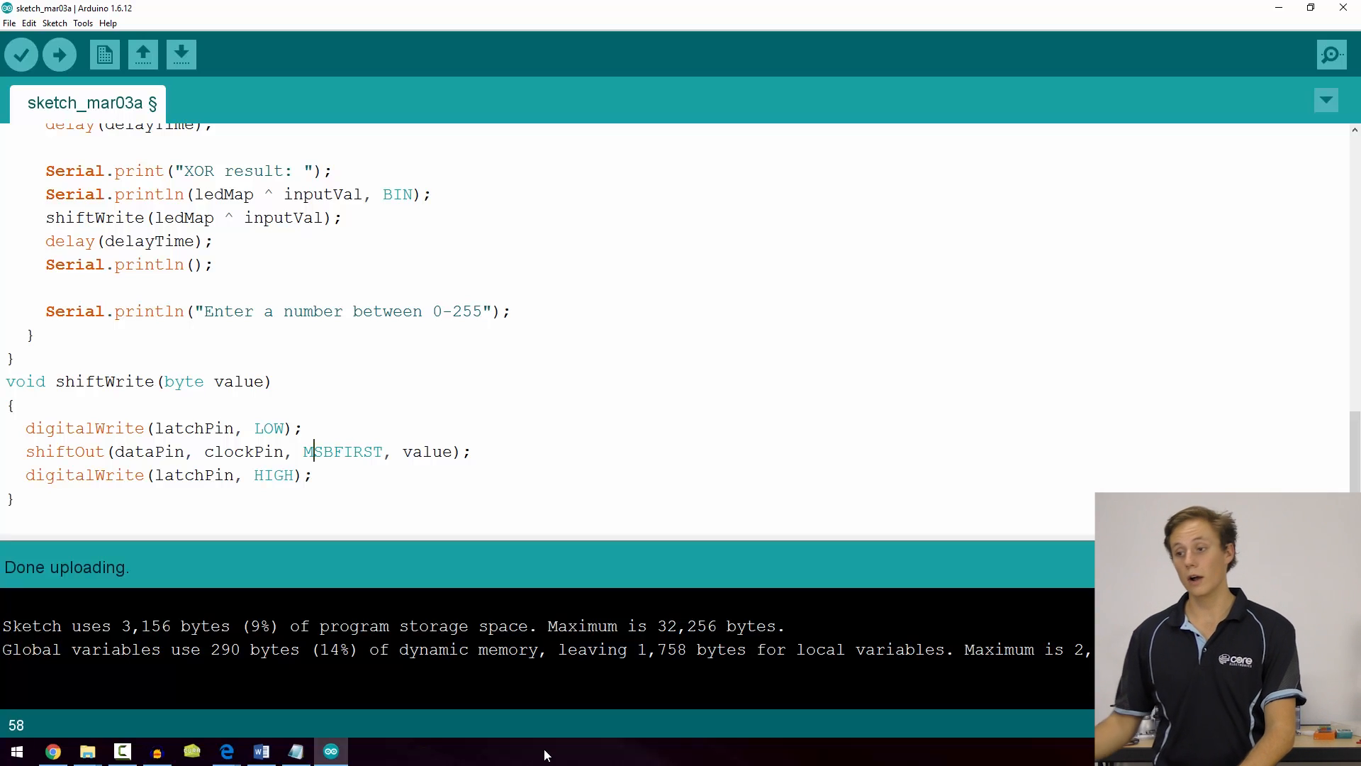
scroll("up", 3)
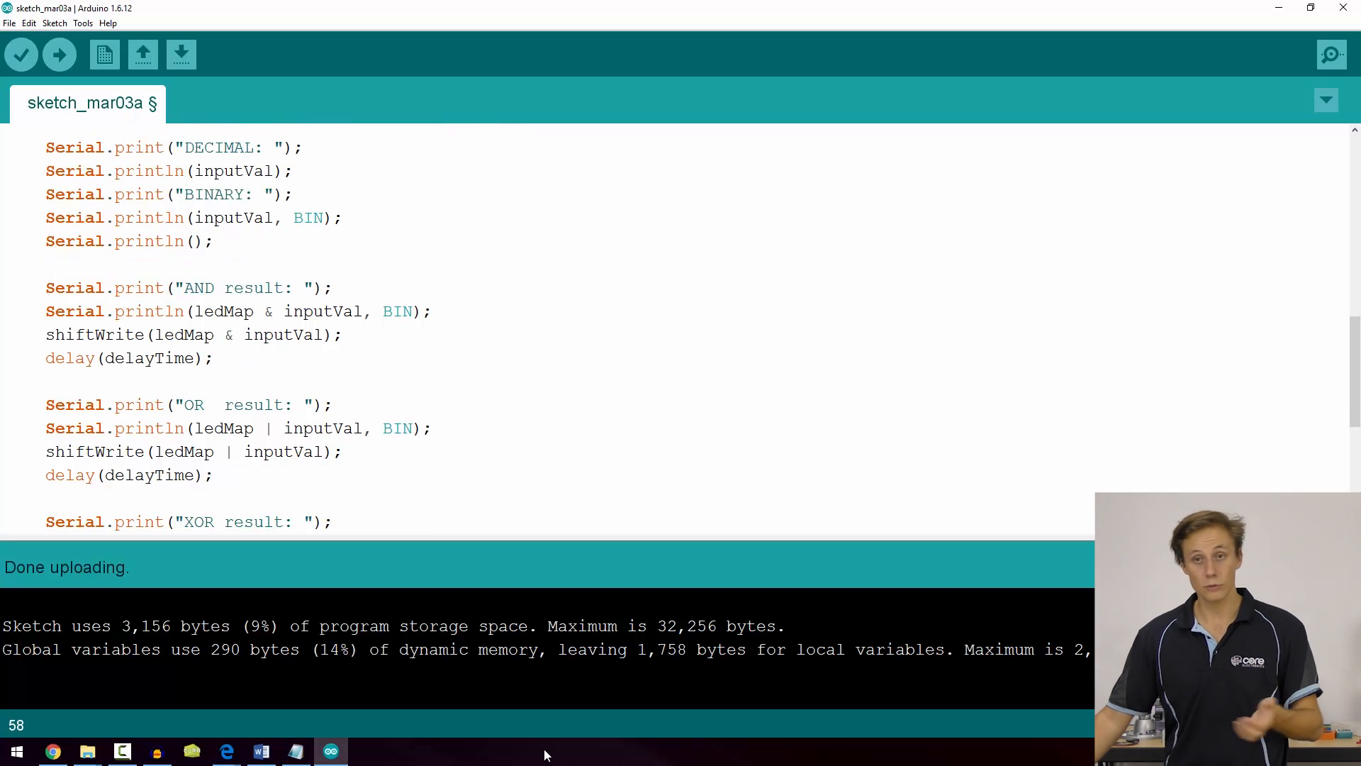
scroll("down", 3)
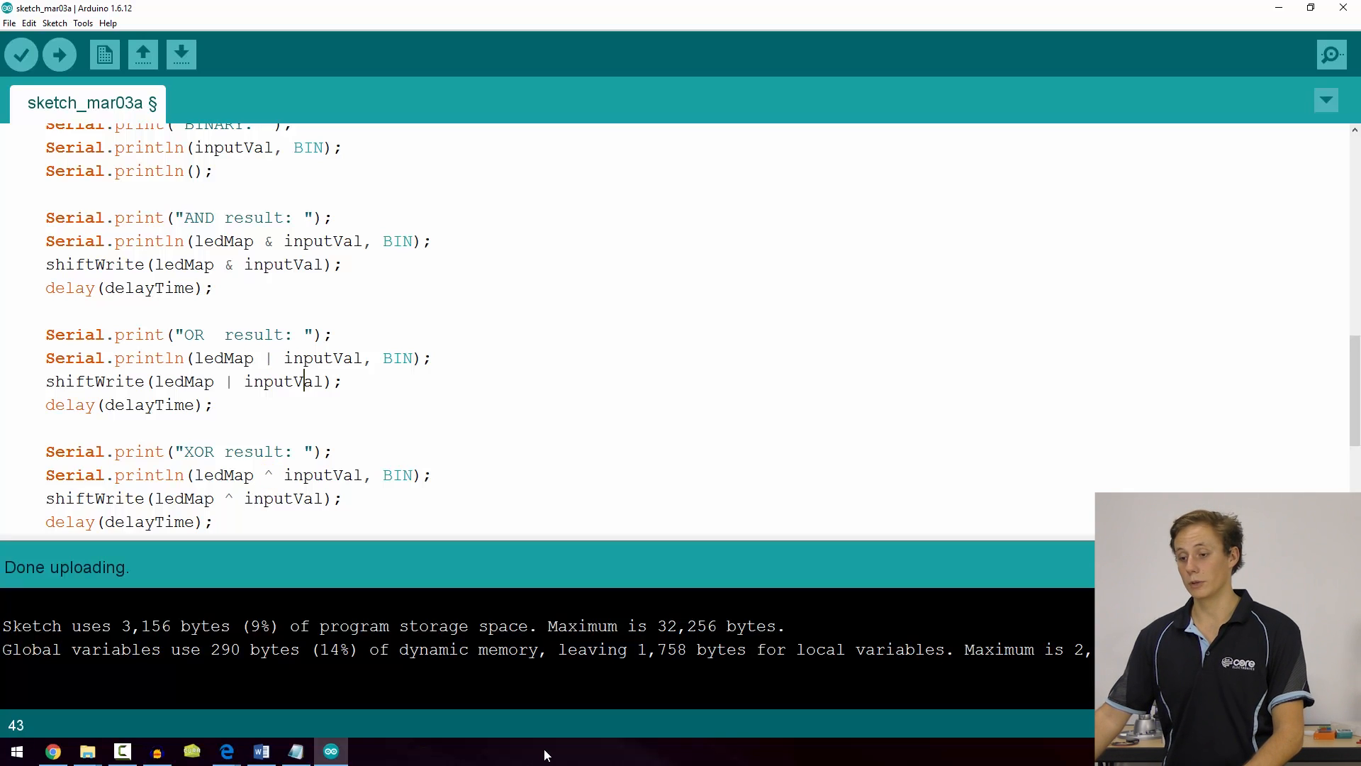
scroll("down", 3)
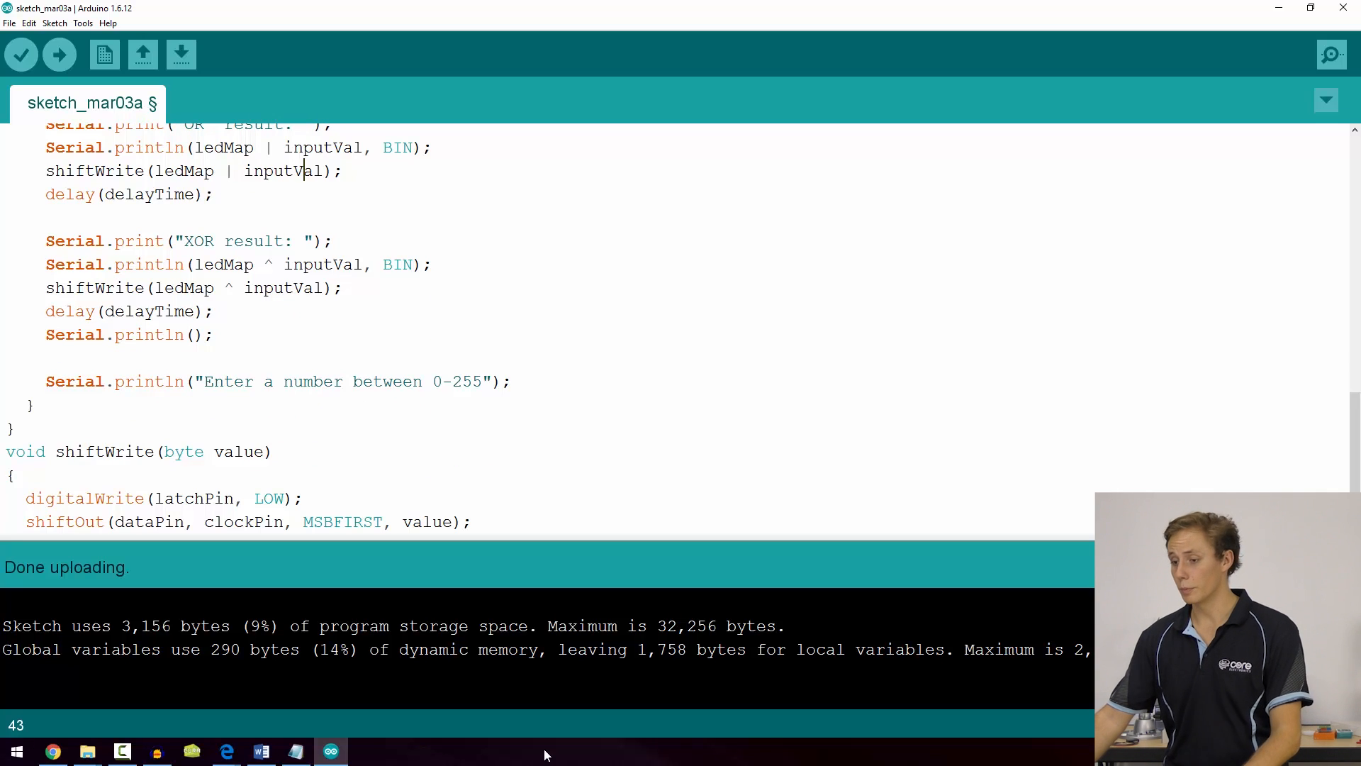
scroll("up", 3)
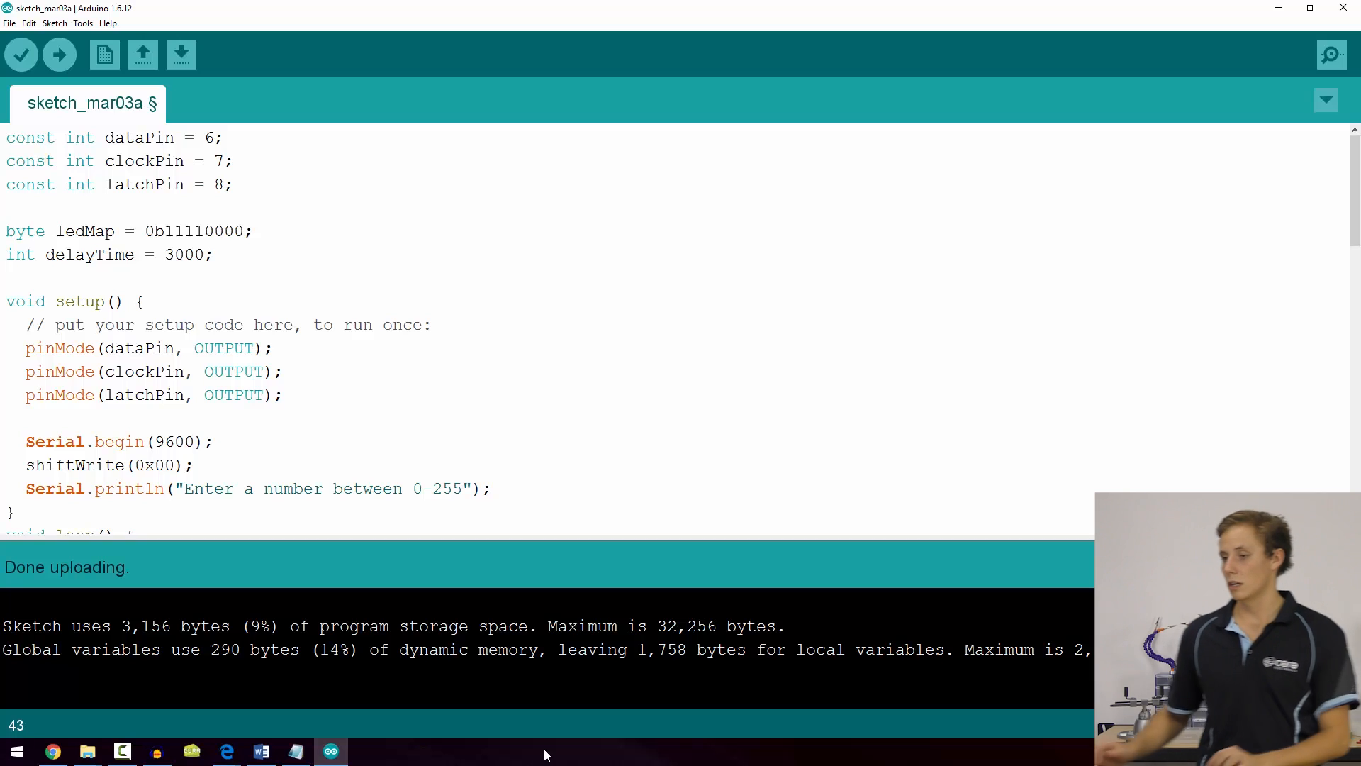
Step: Upload the sketch to the board and bring up the Serial Monitor
left_click(83, 23)
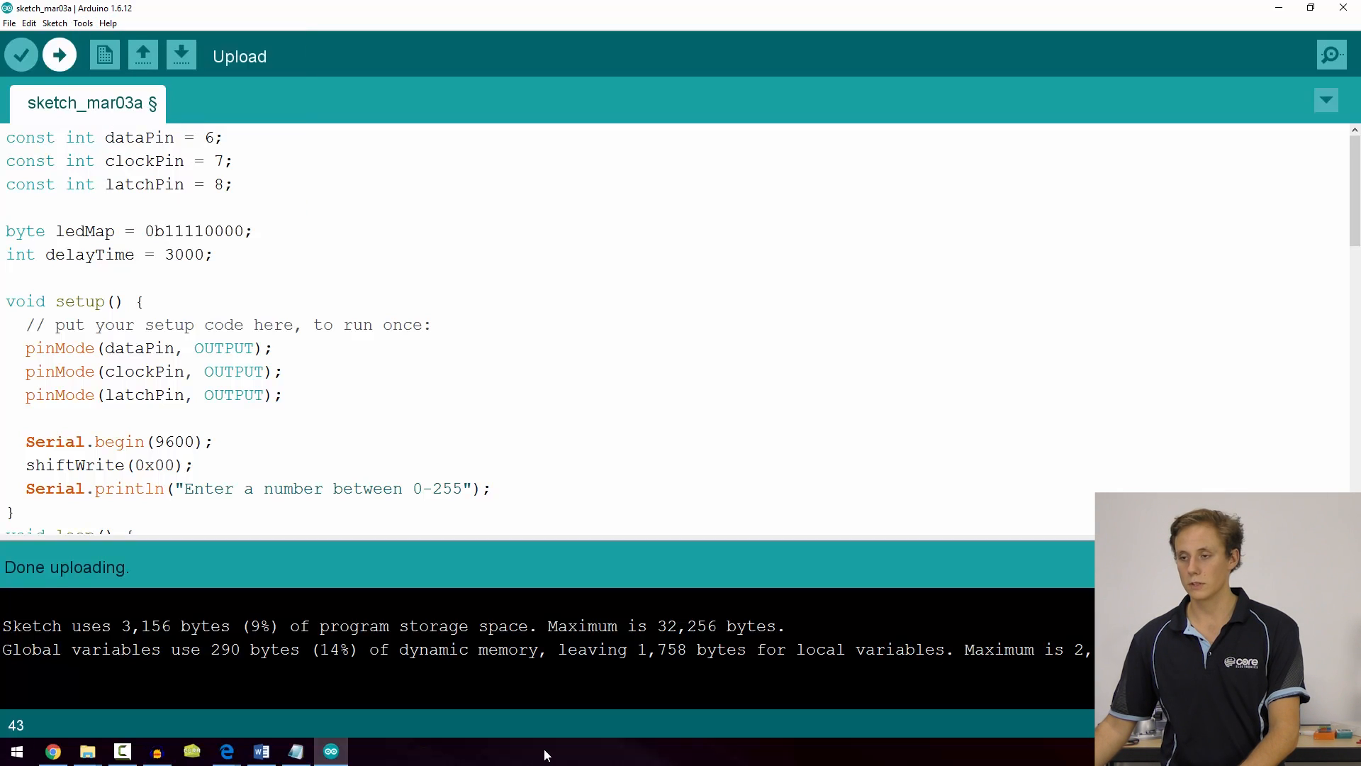
left_click(59, 54)
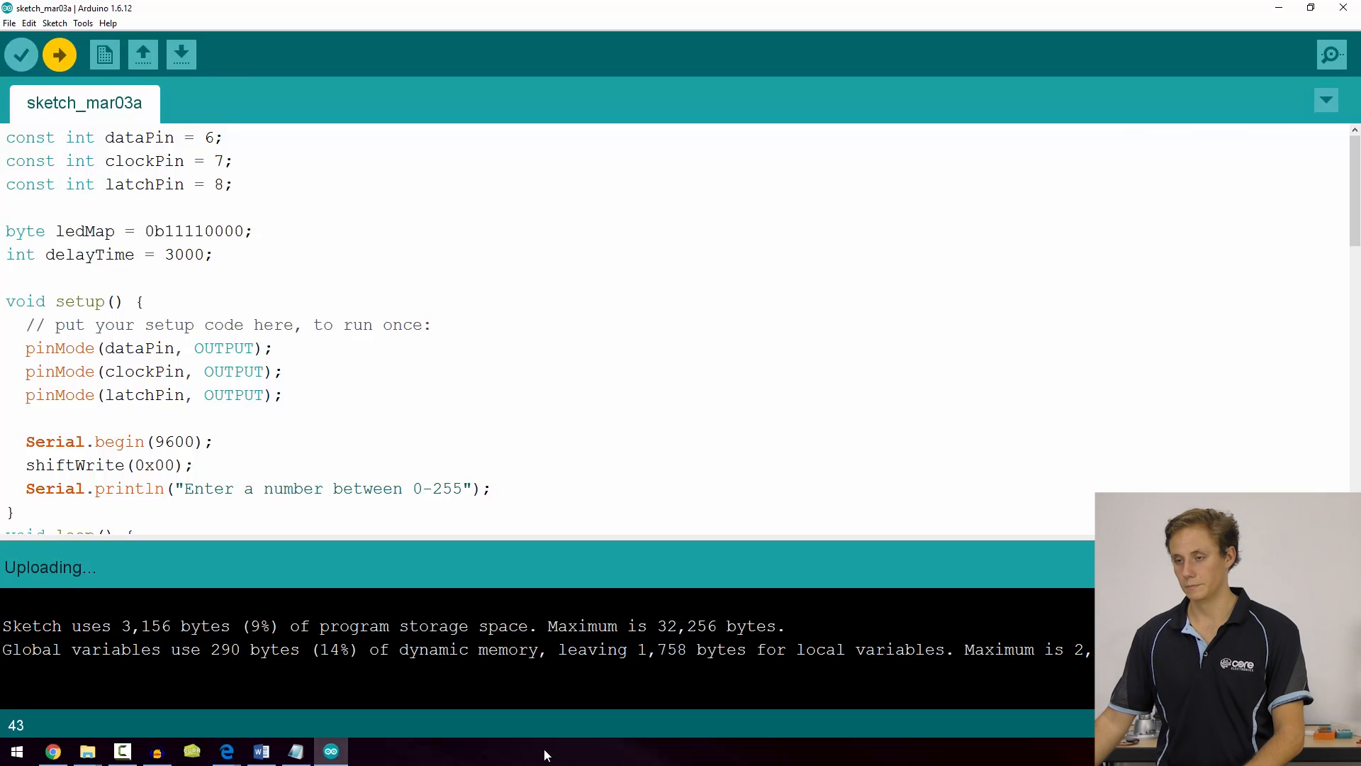
left_click(1332, 54)
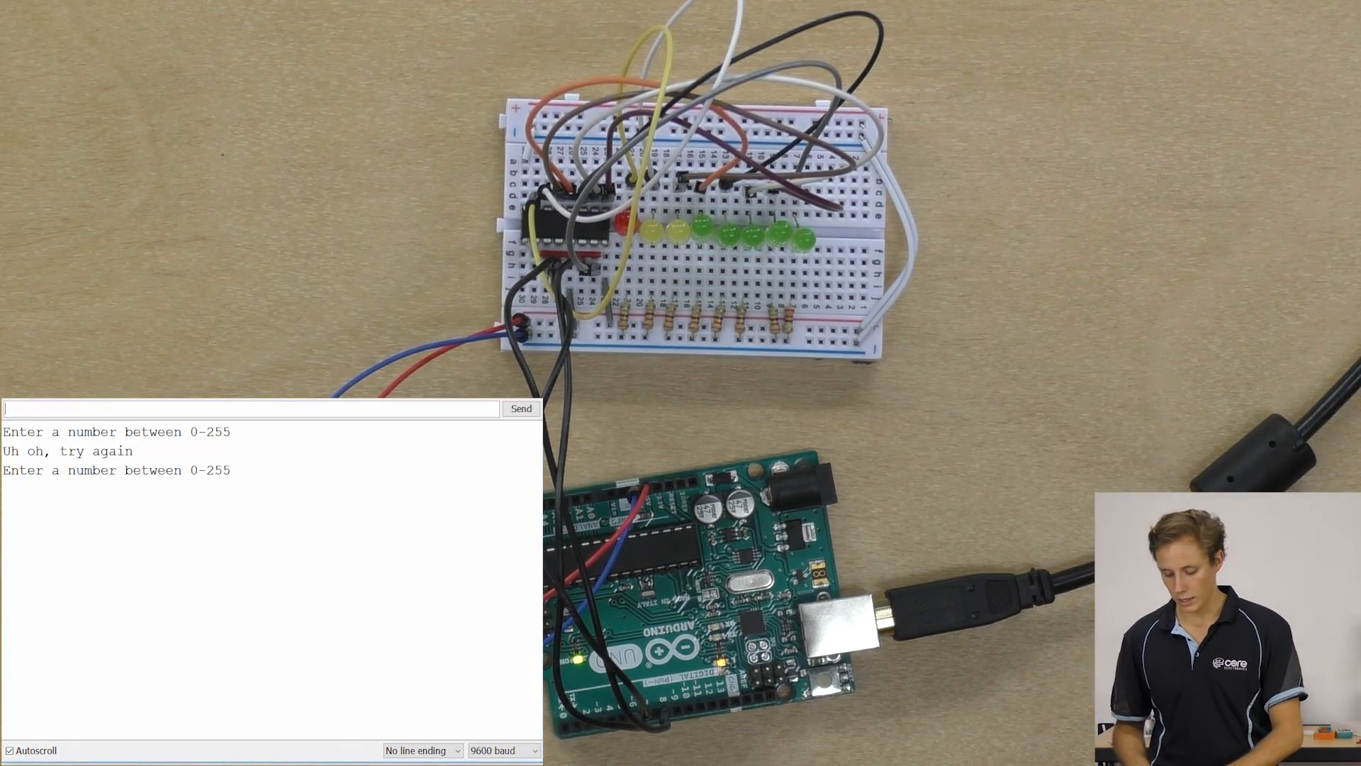
Step: Send 188 to the board and read back AND 10110000, OR 11111100 and XOR 1001100
type("188")
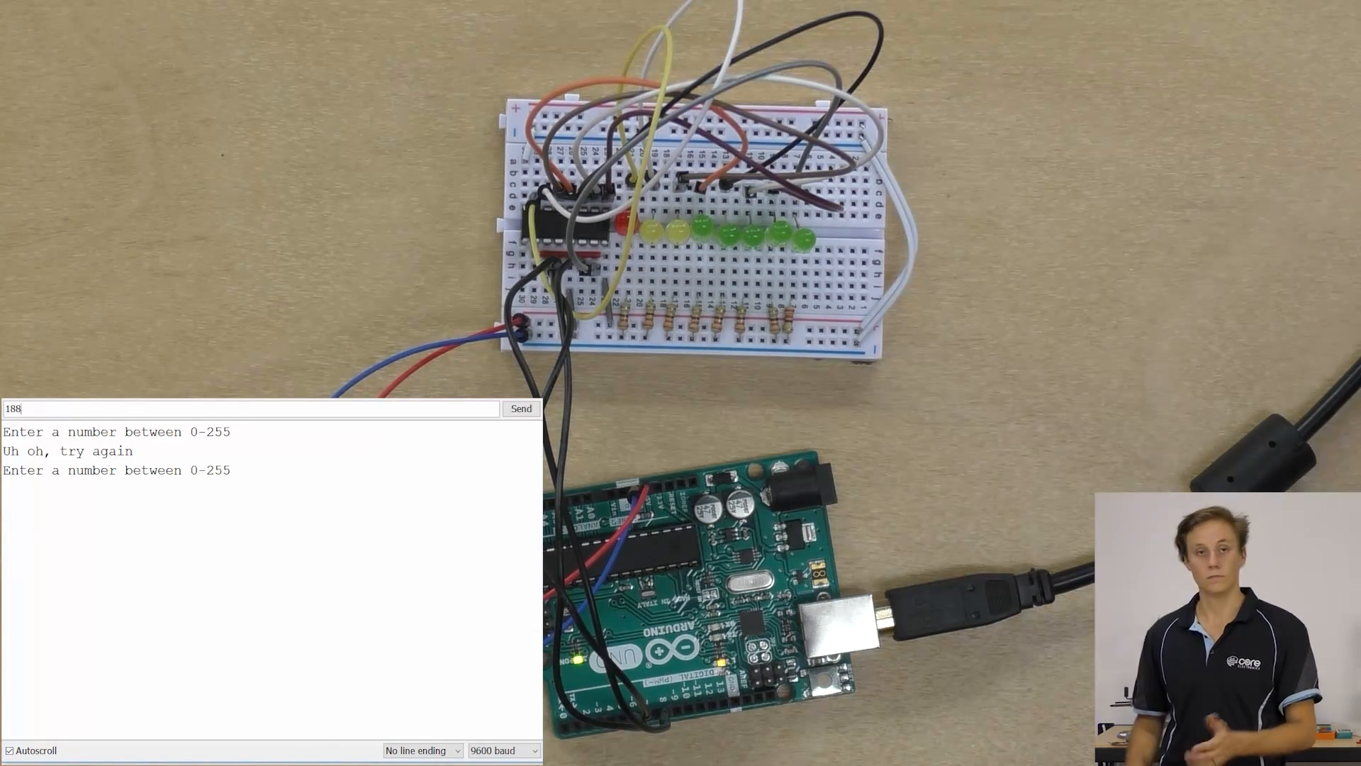
left_click(520, 408)
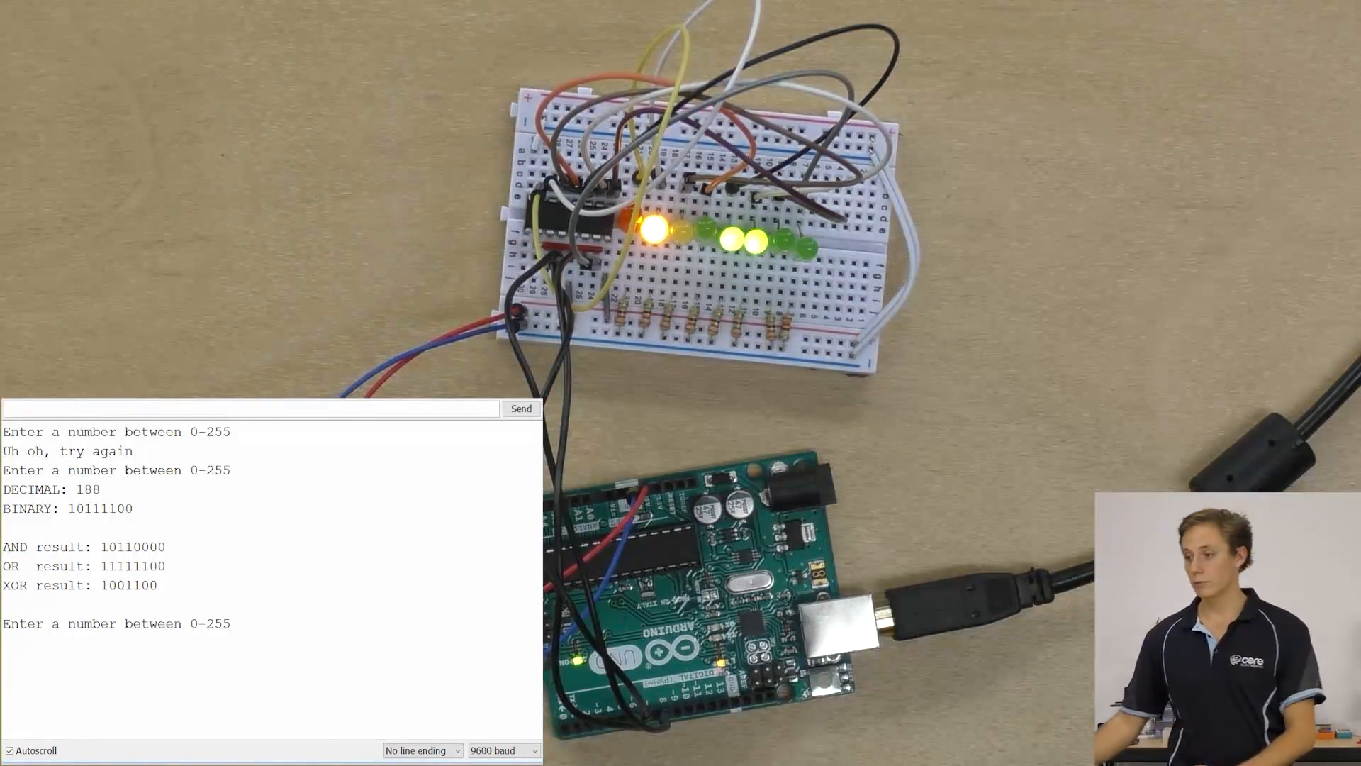
type("18")
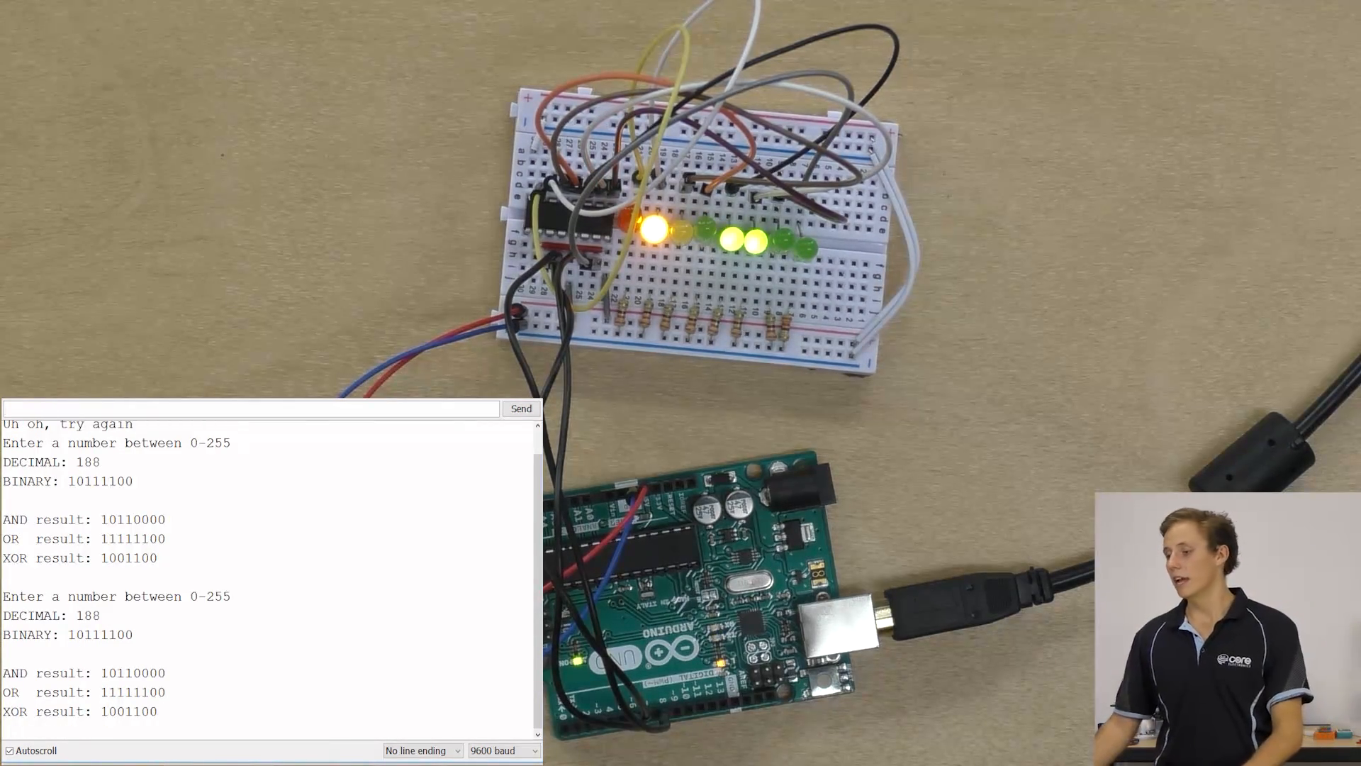
scroll("down", 3)
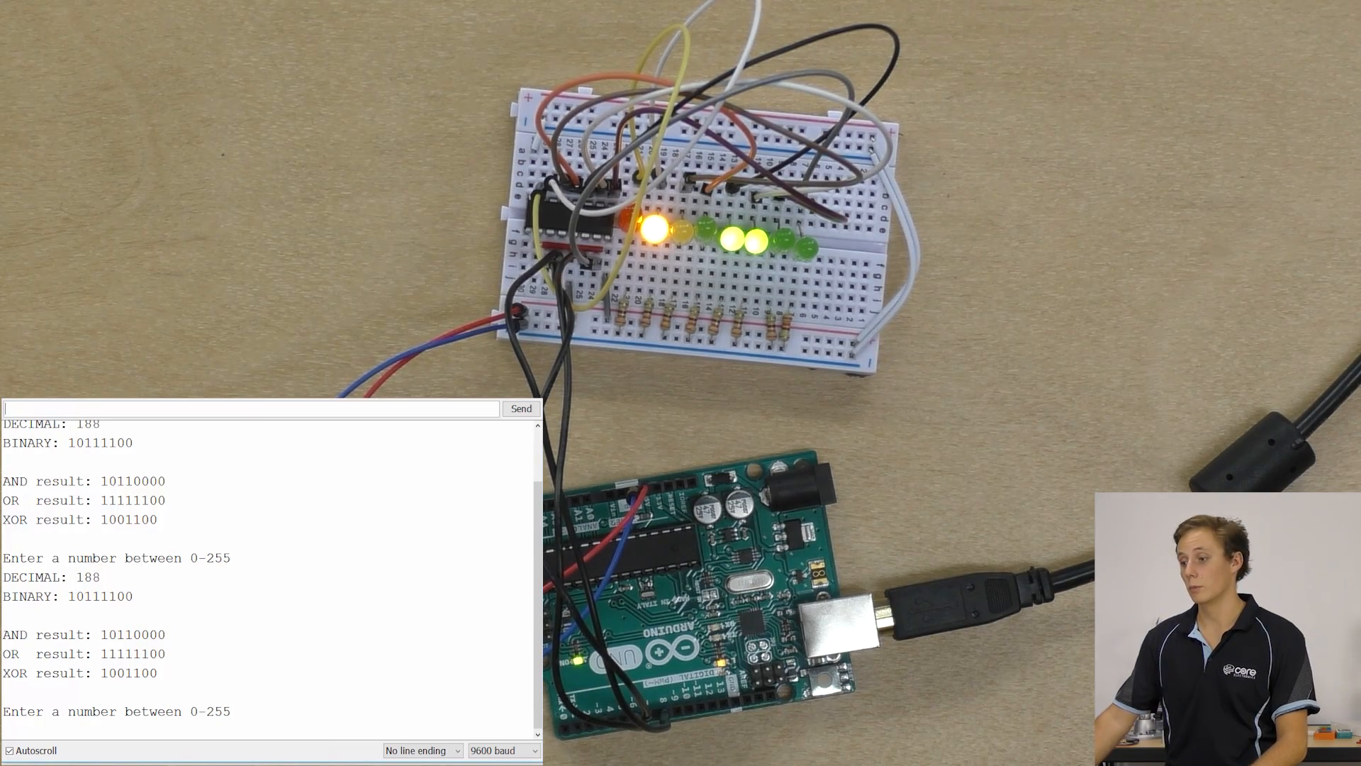
type("18")
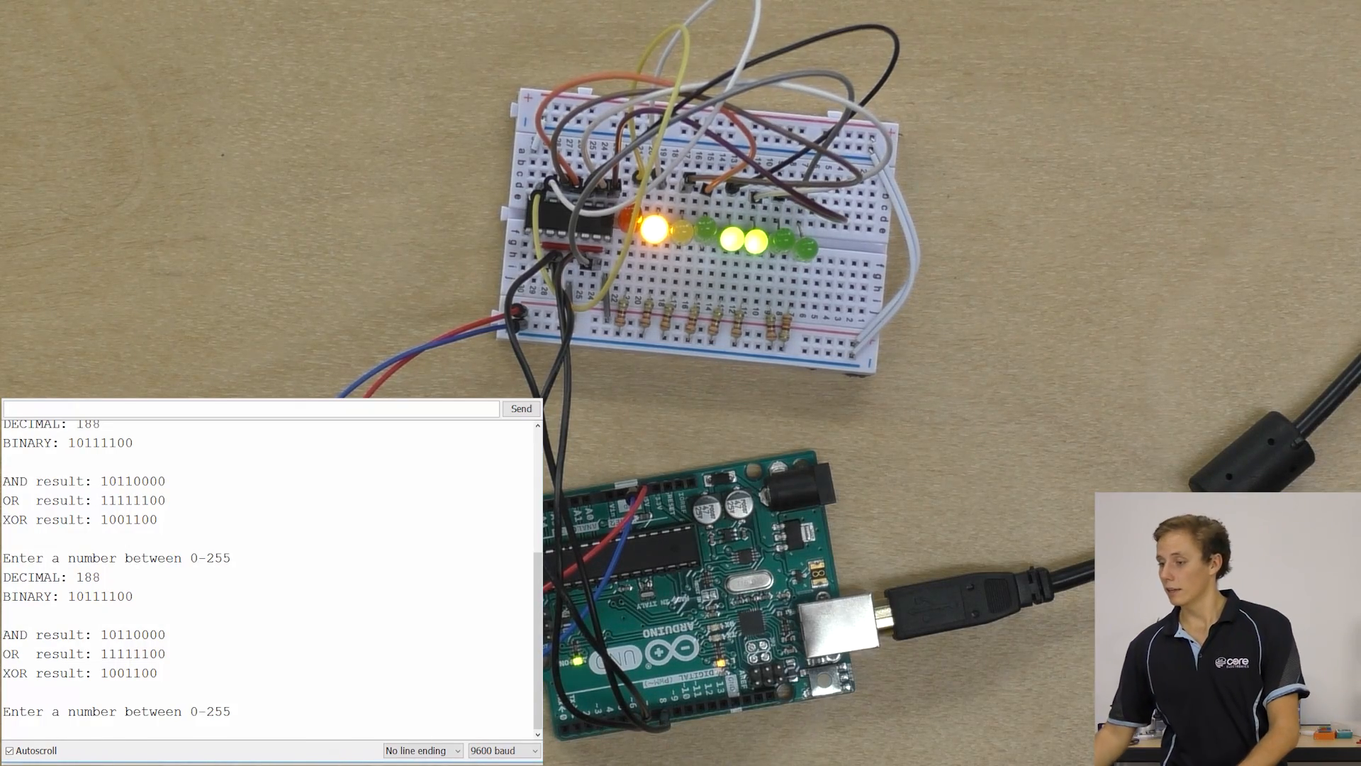
type("10")
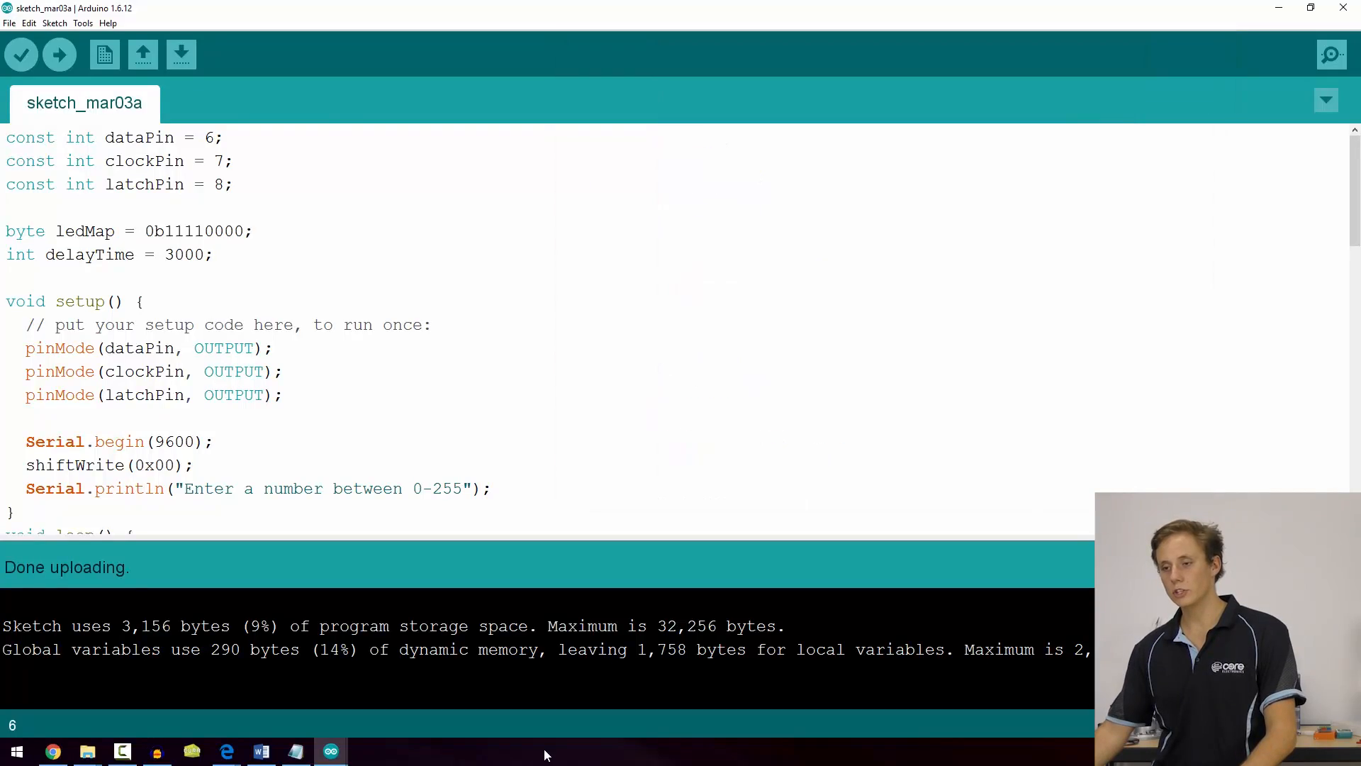
Step: Set ledMap to 0b11111111 and upload the sketch to the board
left_click(245, 231)
type("11")
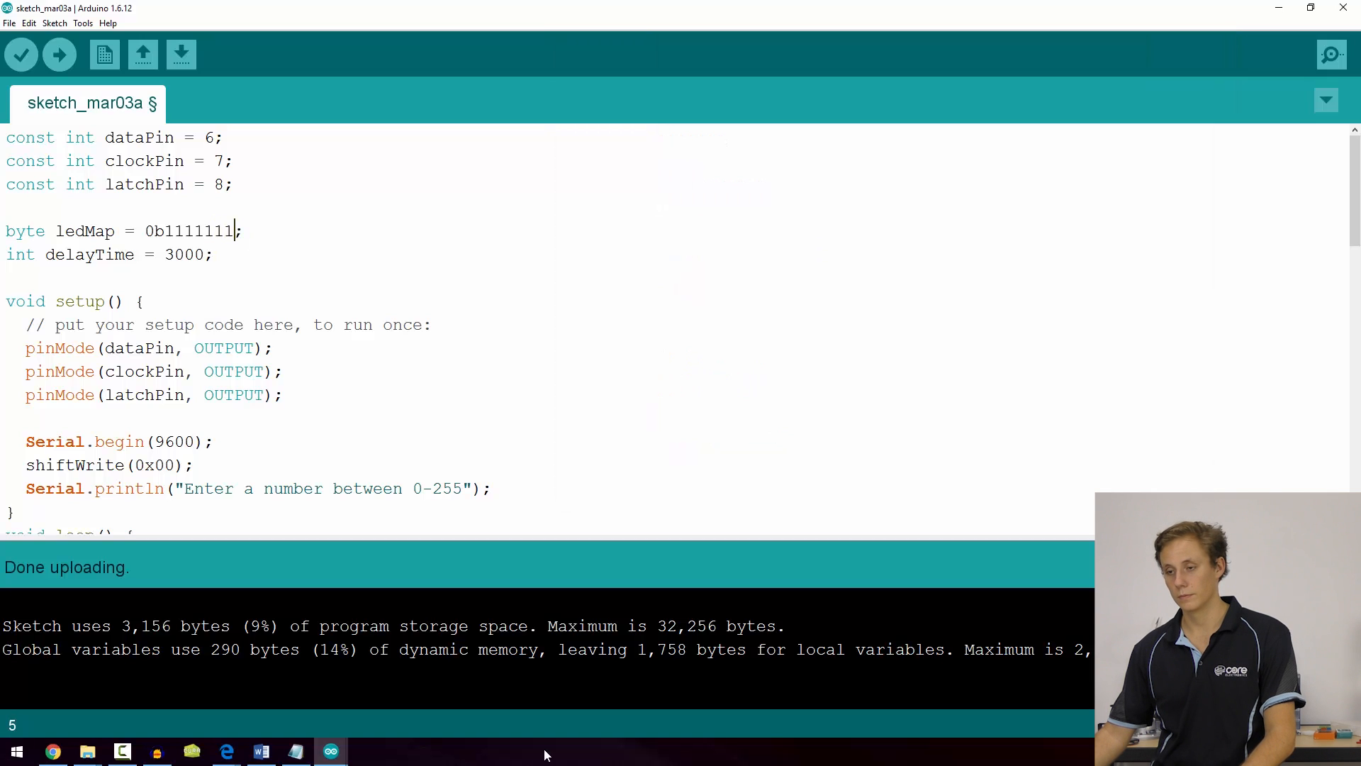
type("1")
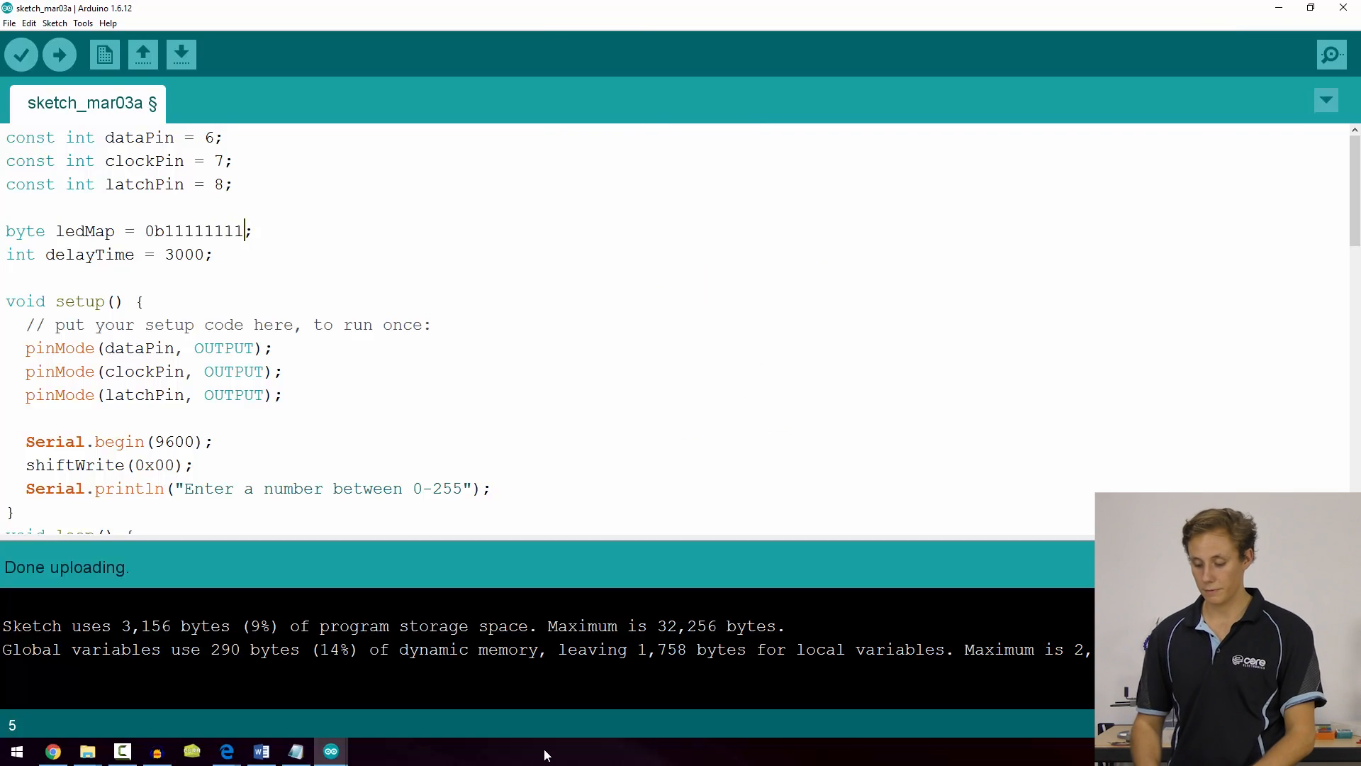
left_click(58, 53)
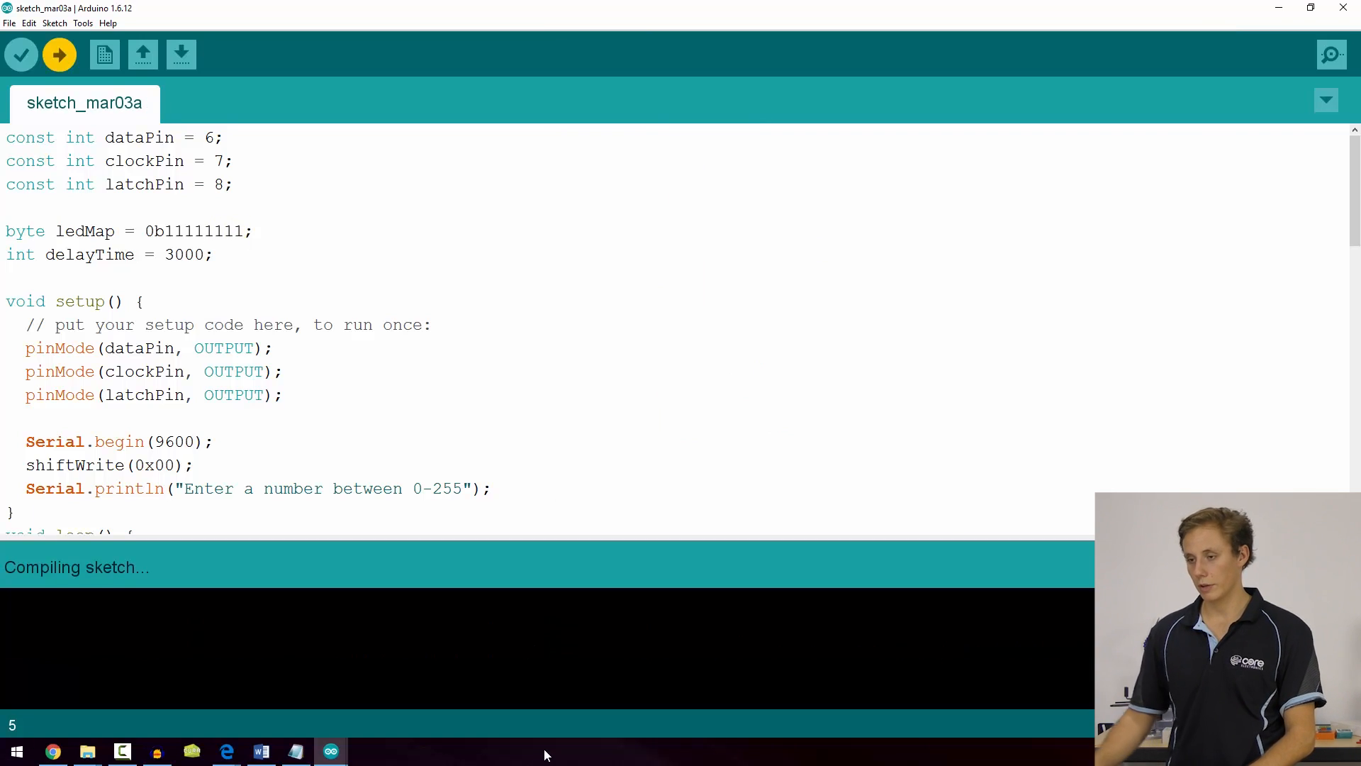
double_click(173, 231)
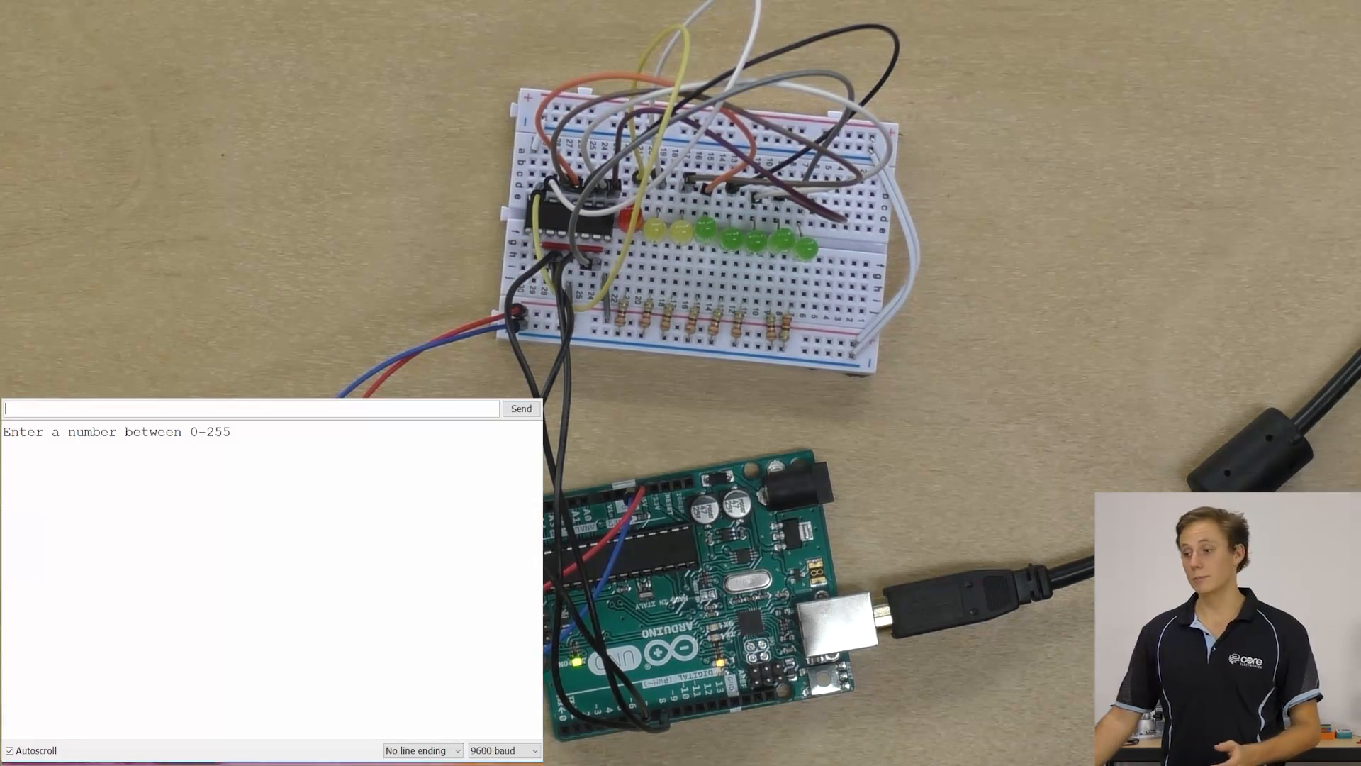
Step: Send 1 to the board to test the all-ones LED map
type("1")
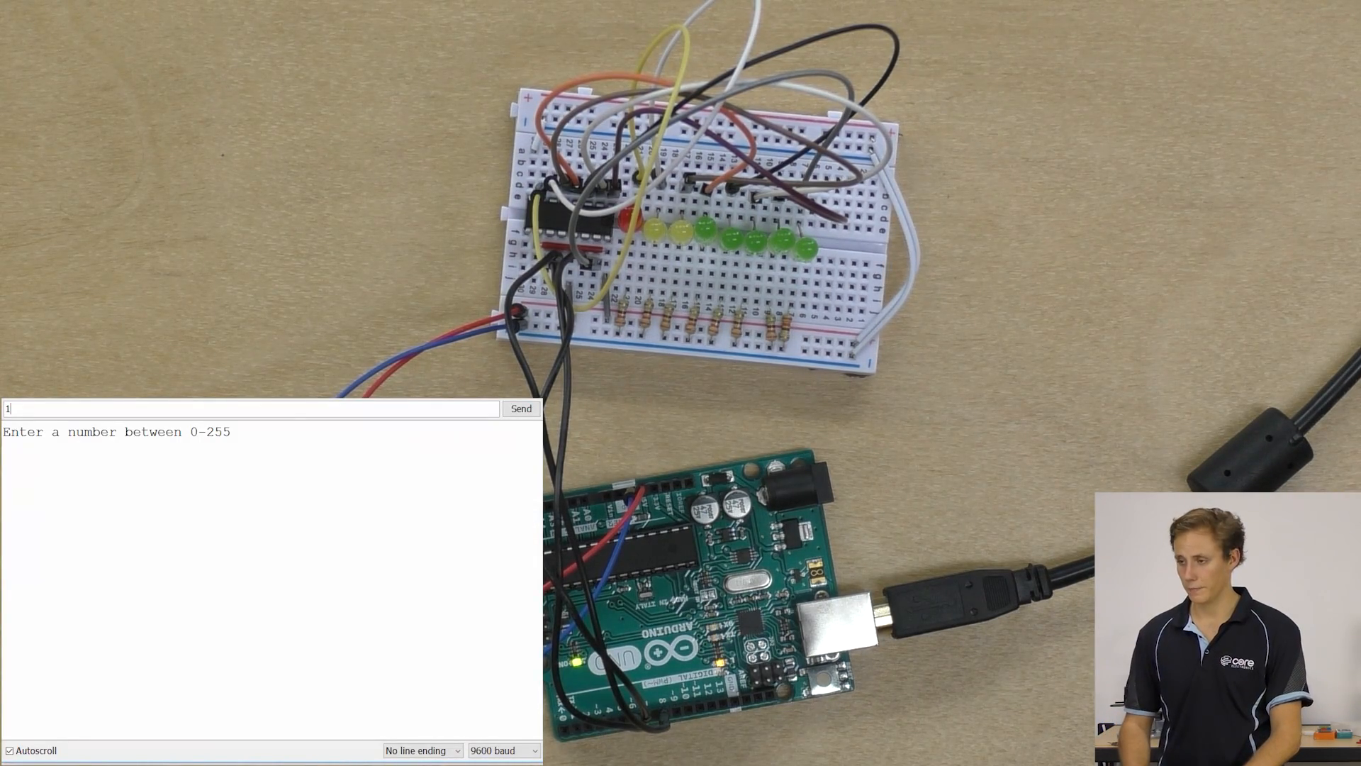
left_click(520, 408)
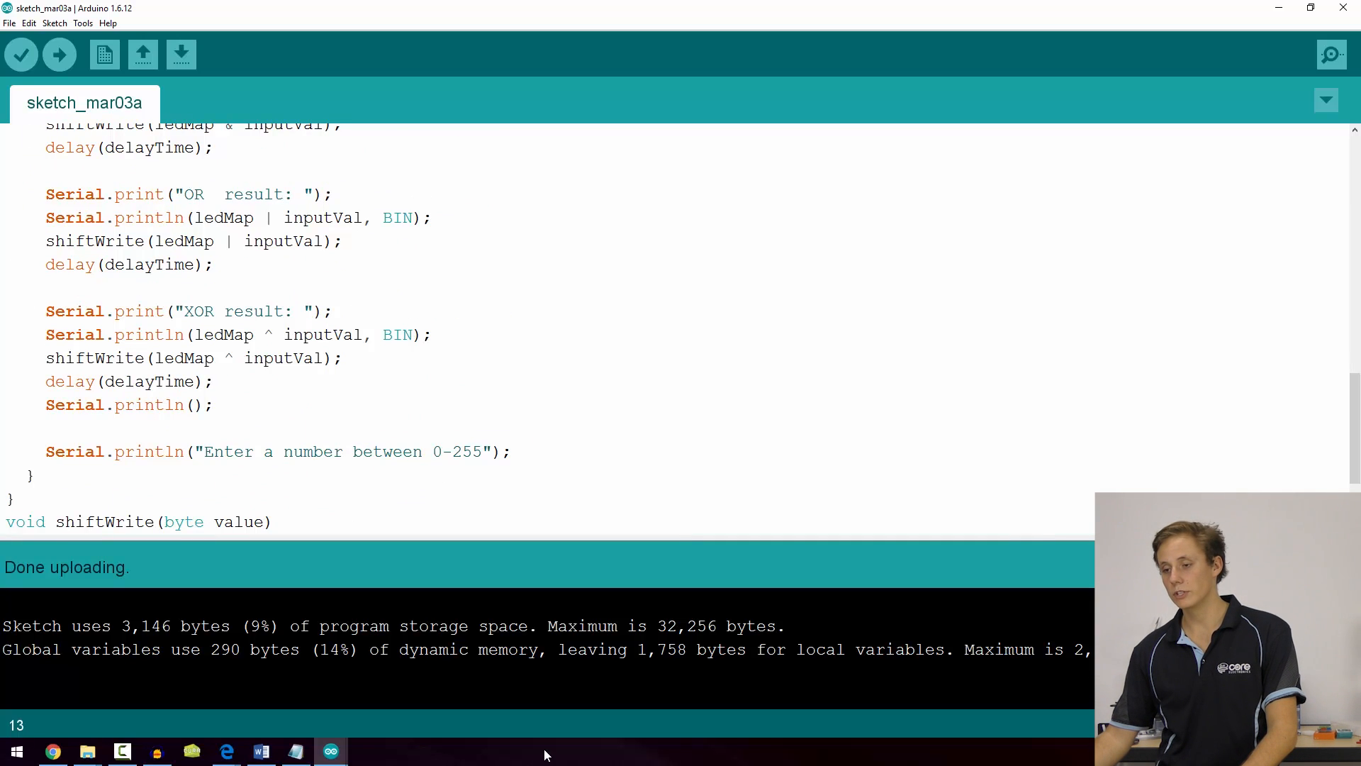
scroll("up", 3)
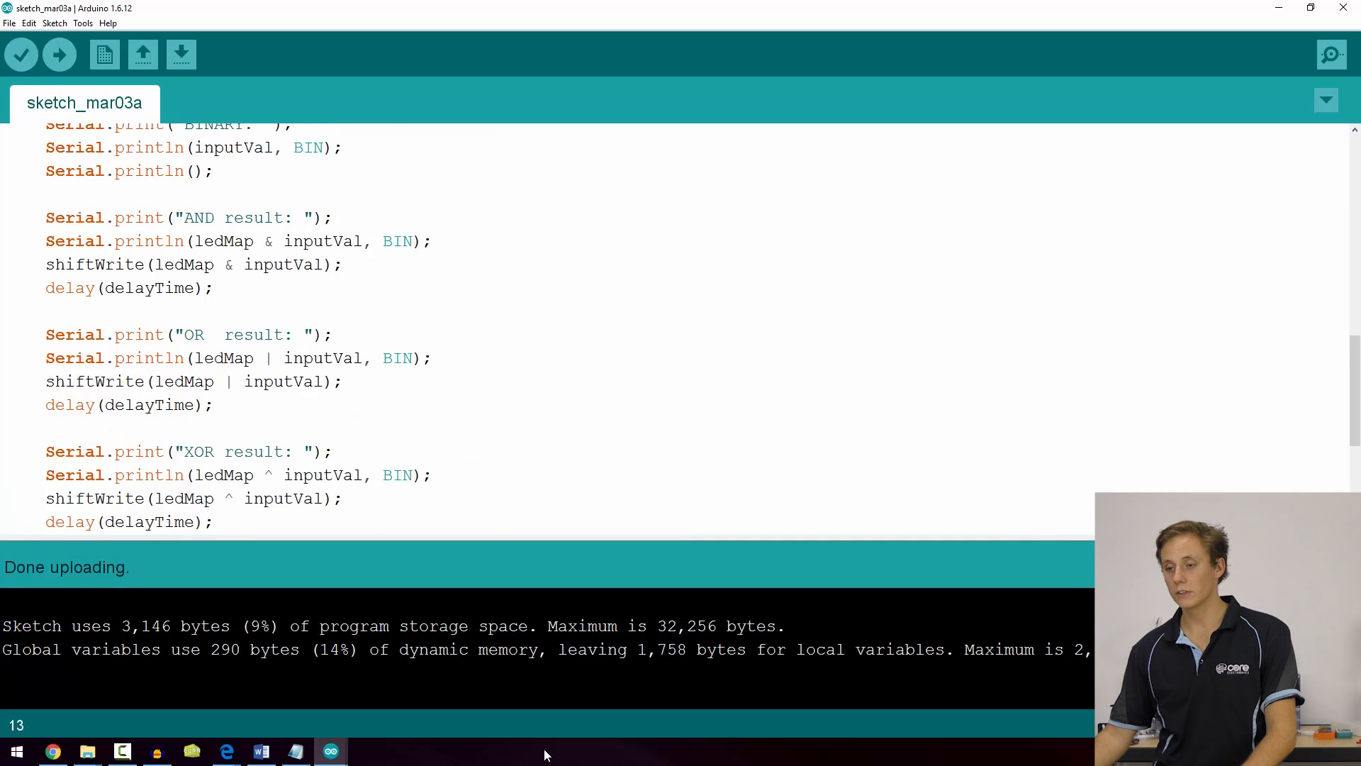